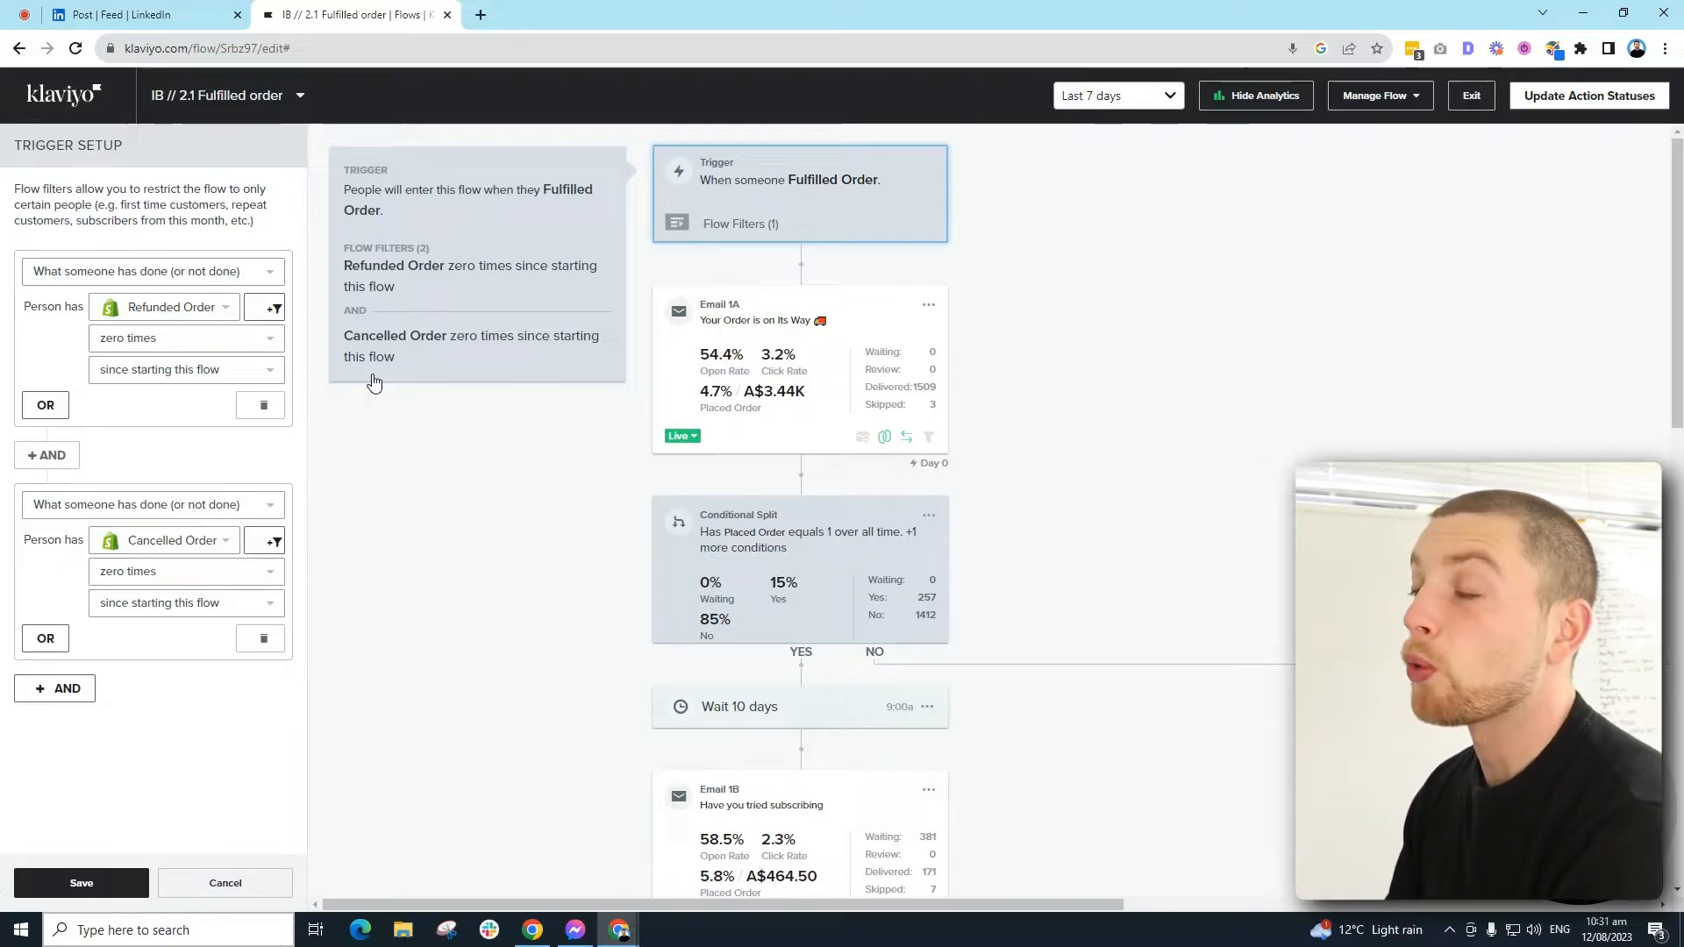
pyautogui.scroll(-3)
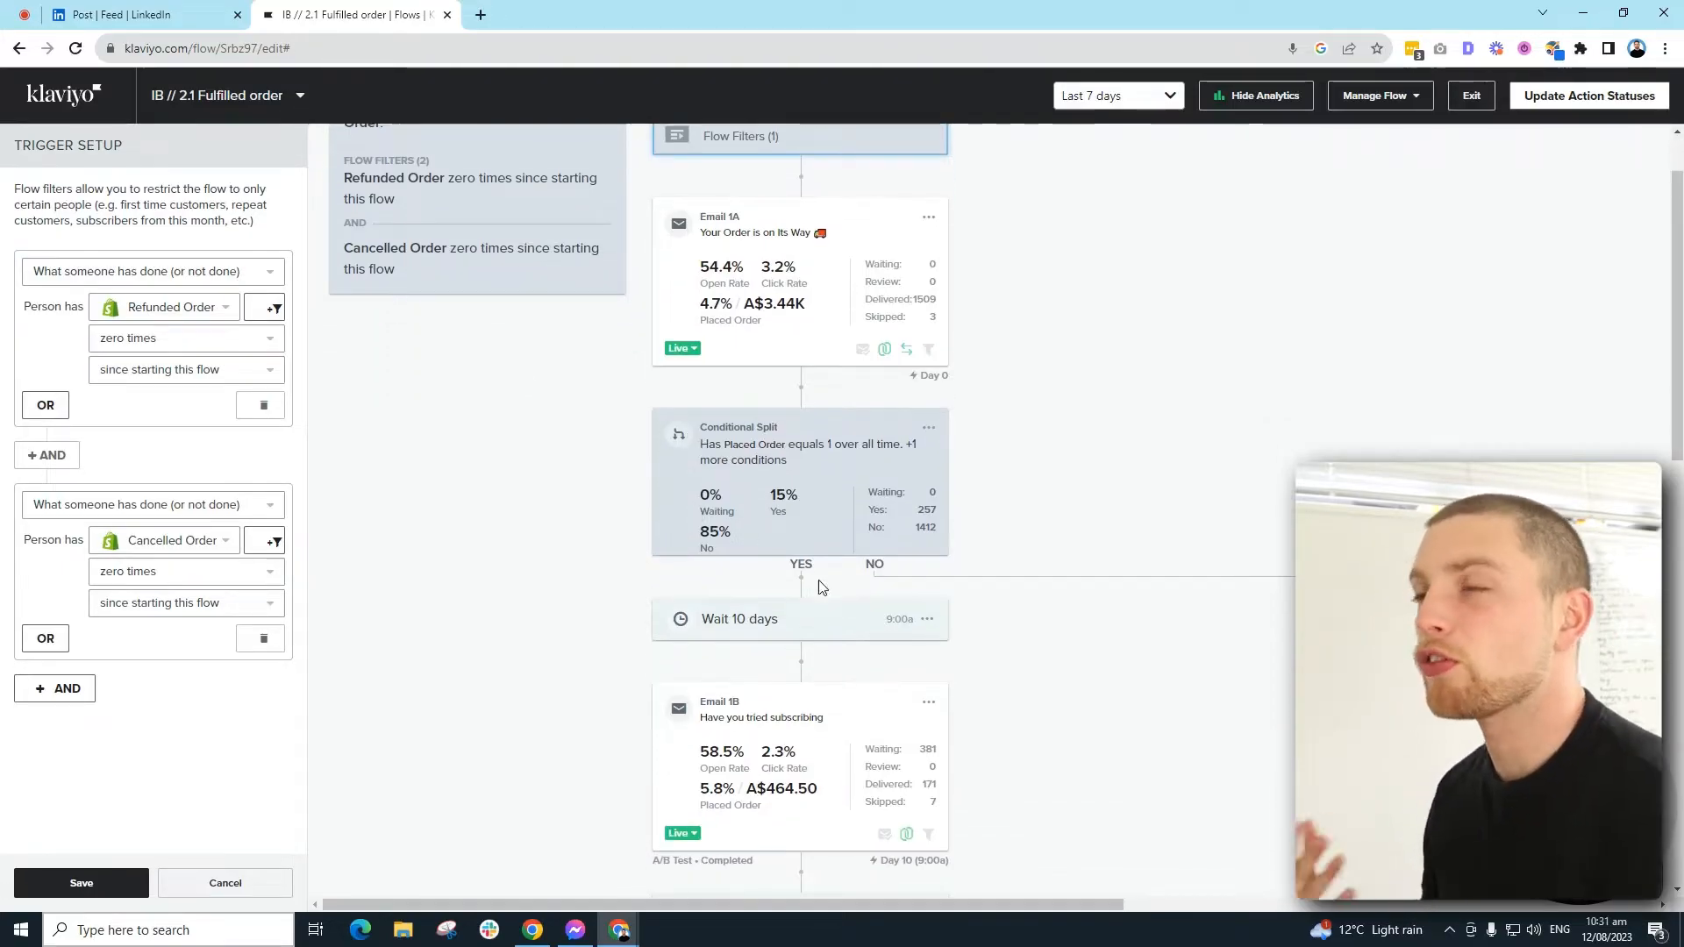
pyautogui.scroll(3)
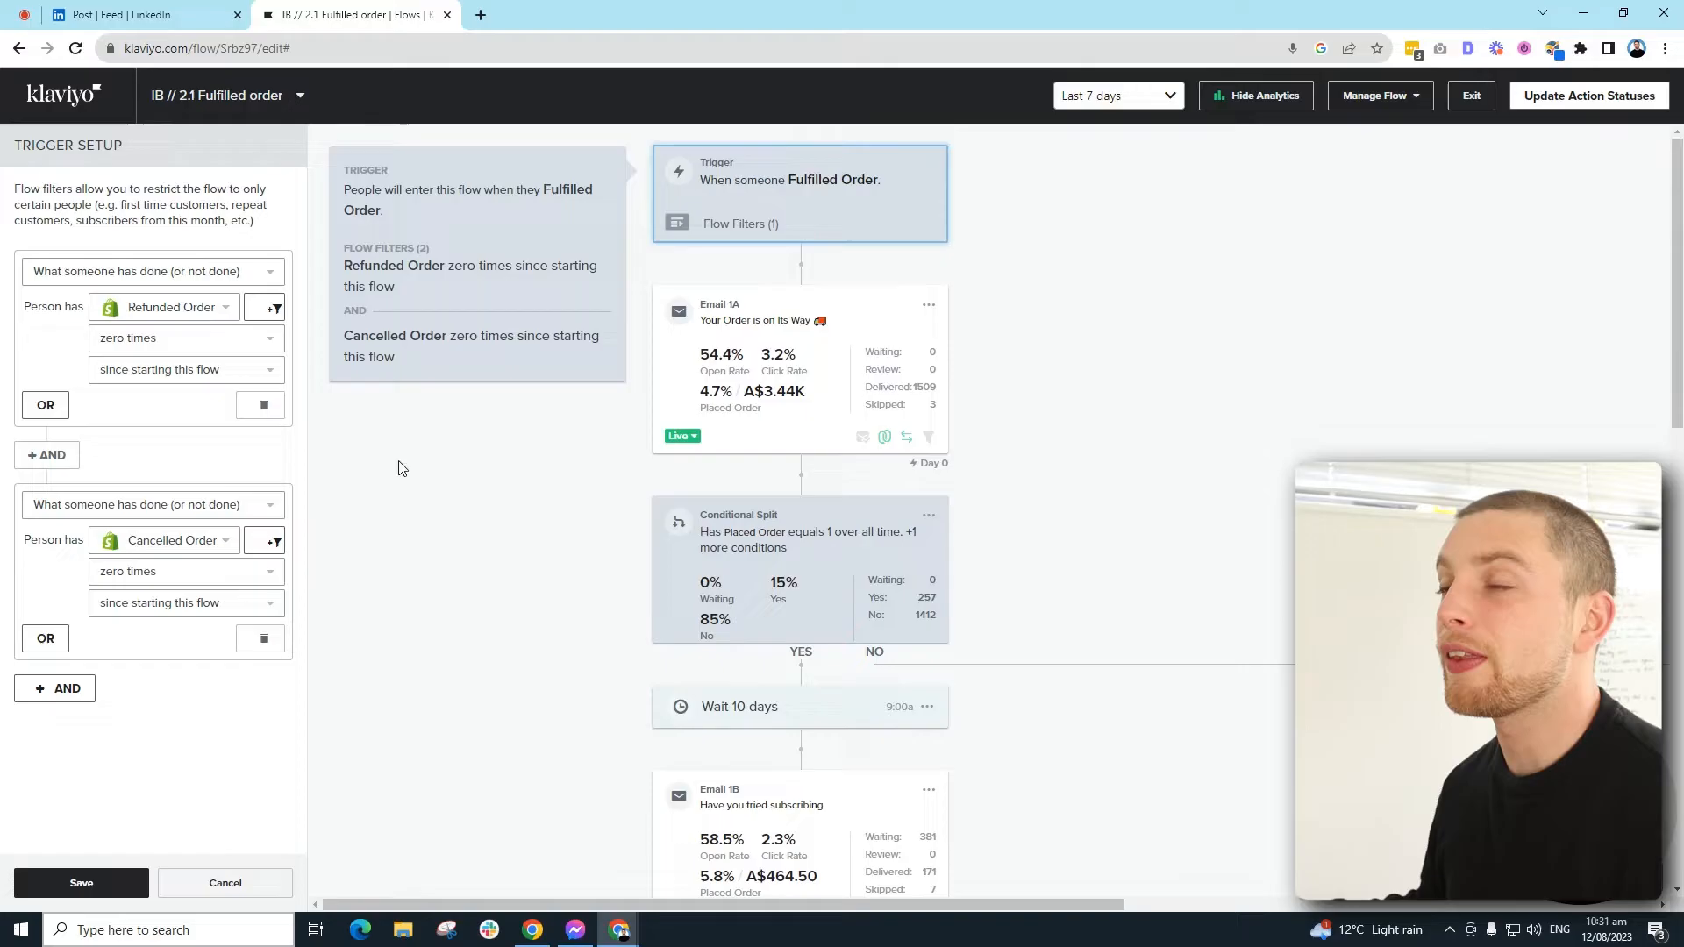
pyautogui.moveTo(893, 328)
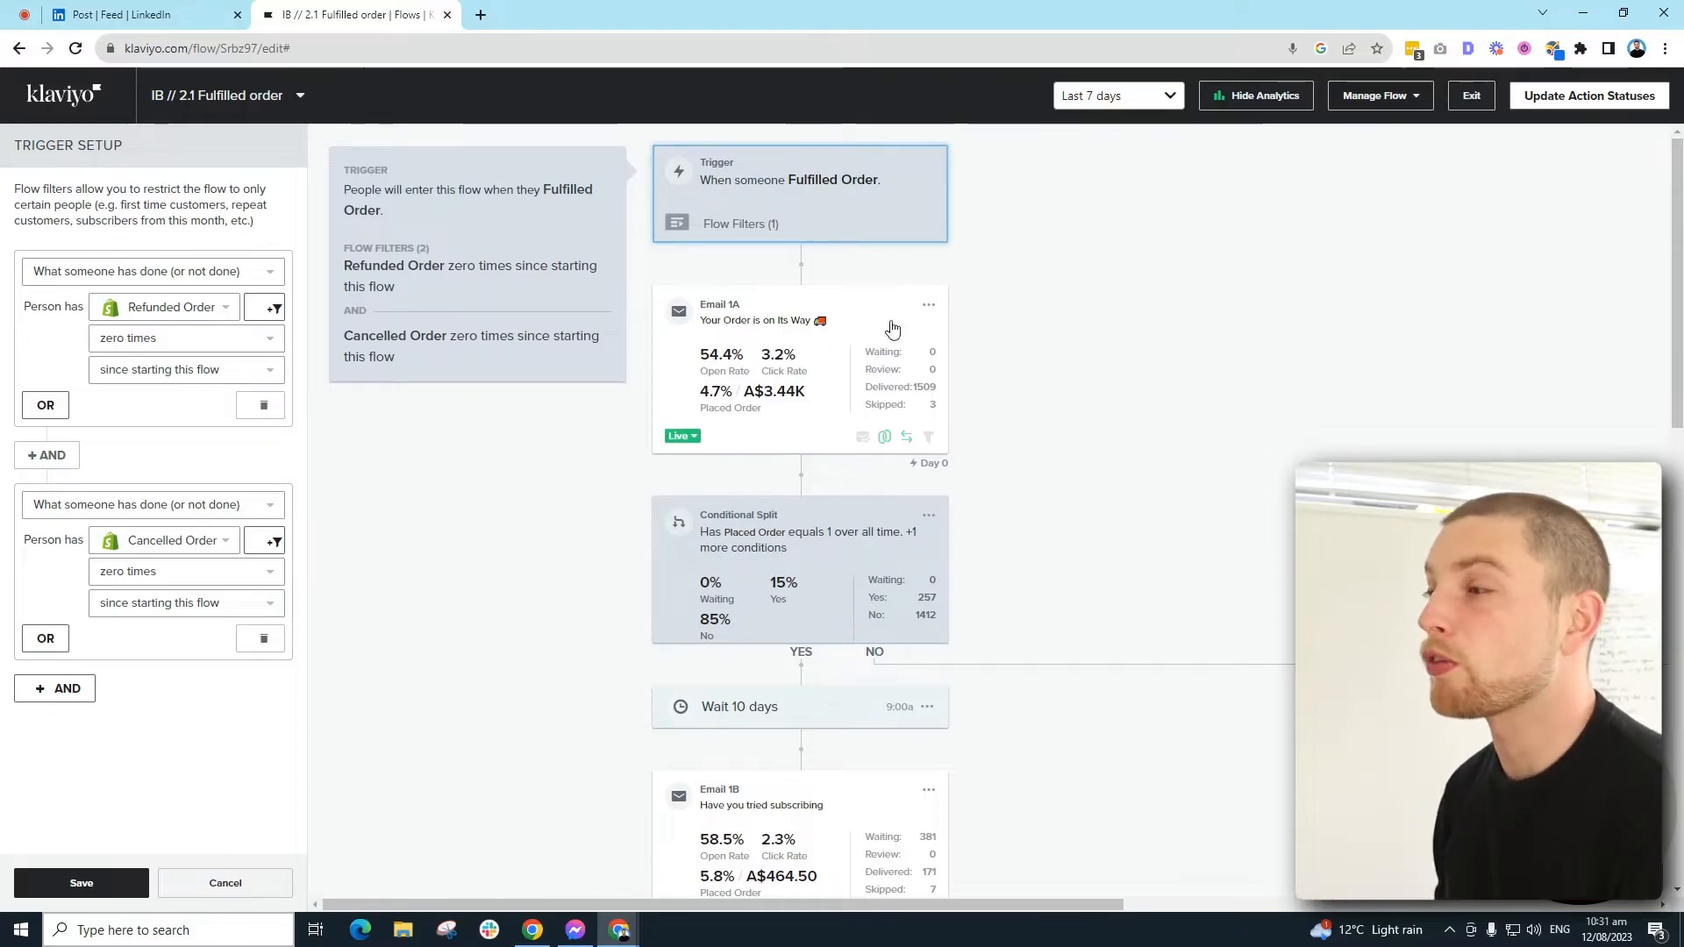
pyautogui.moveTo(313, 384)
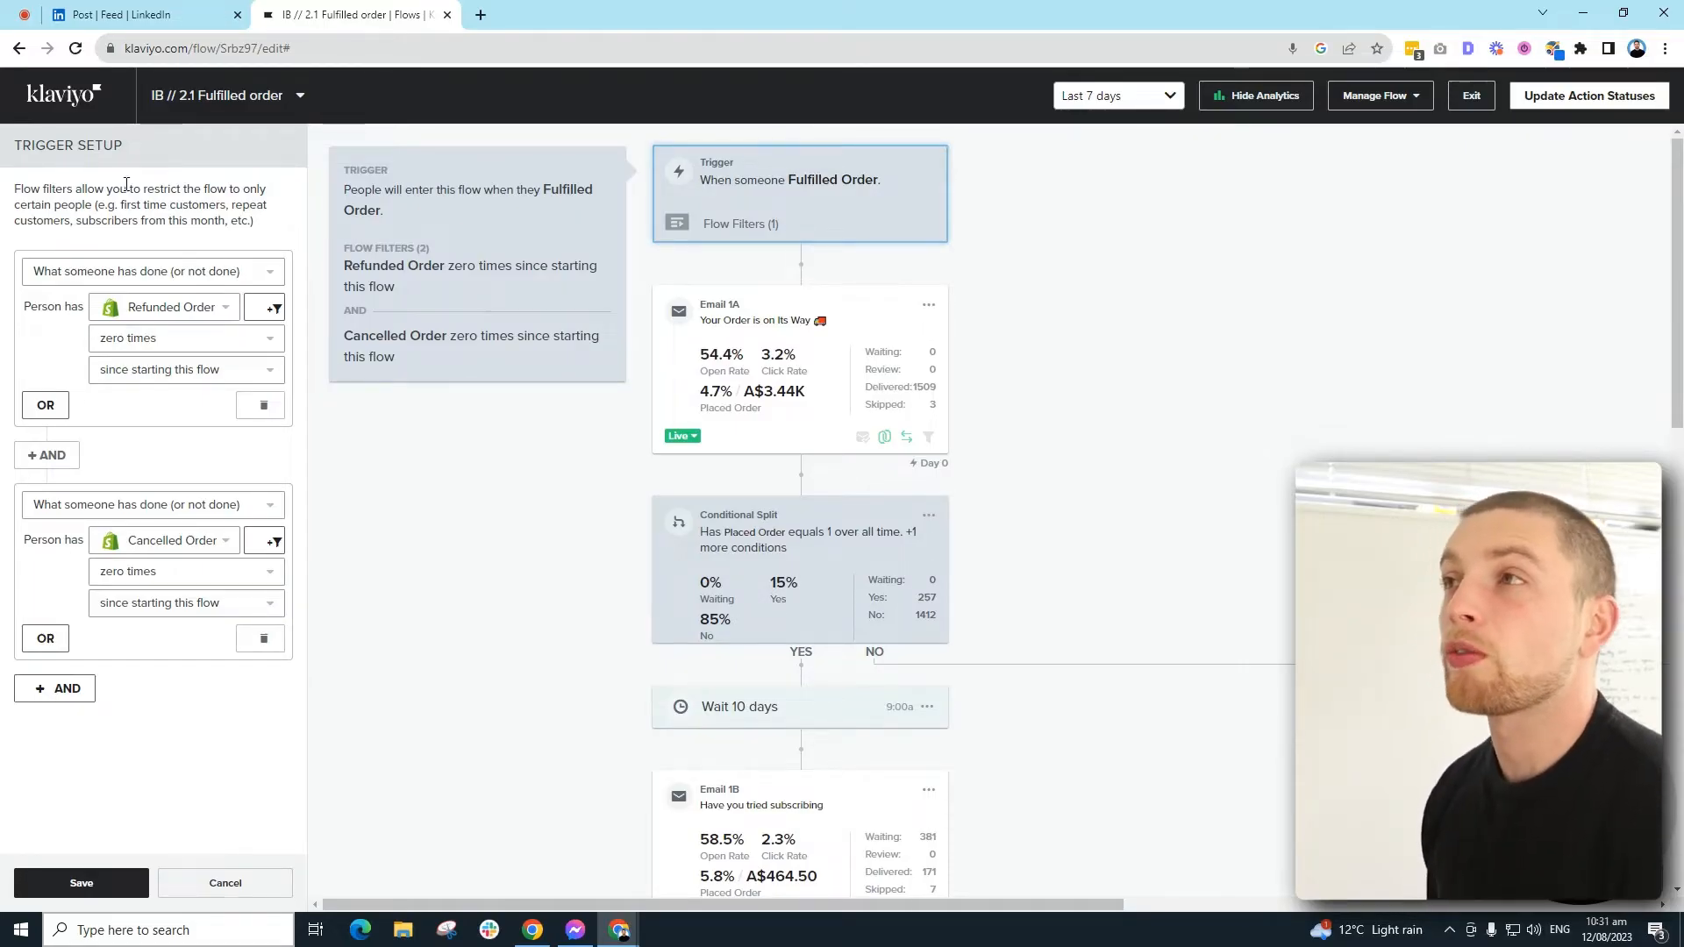
pyautogui.moveTo(15, 361)
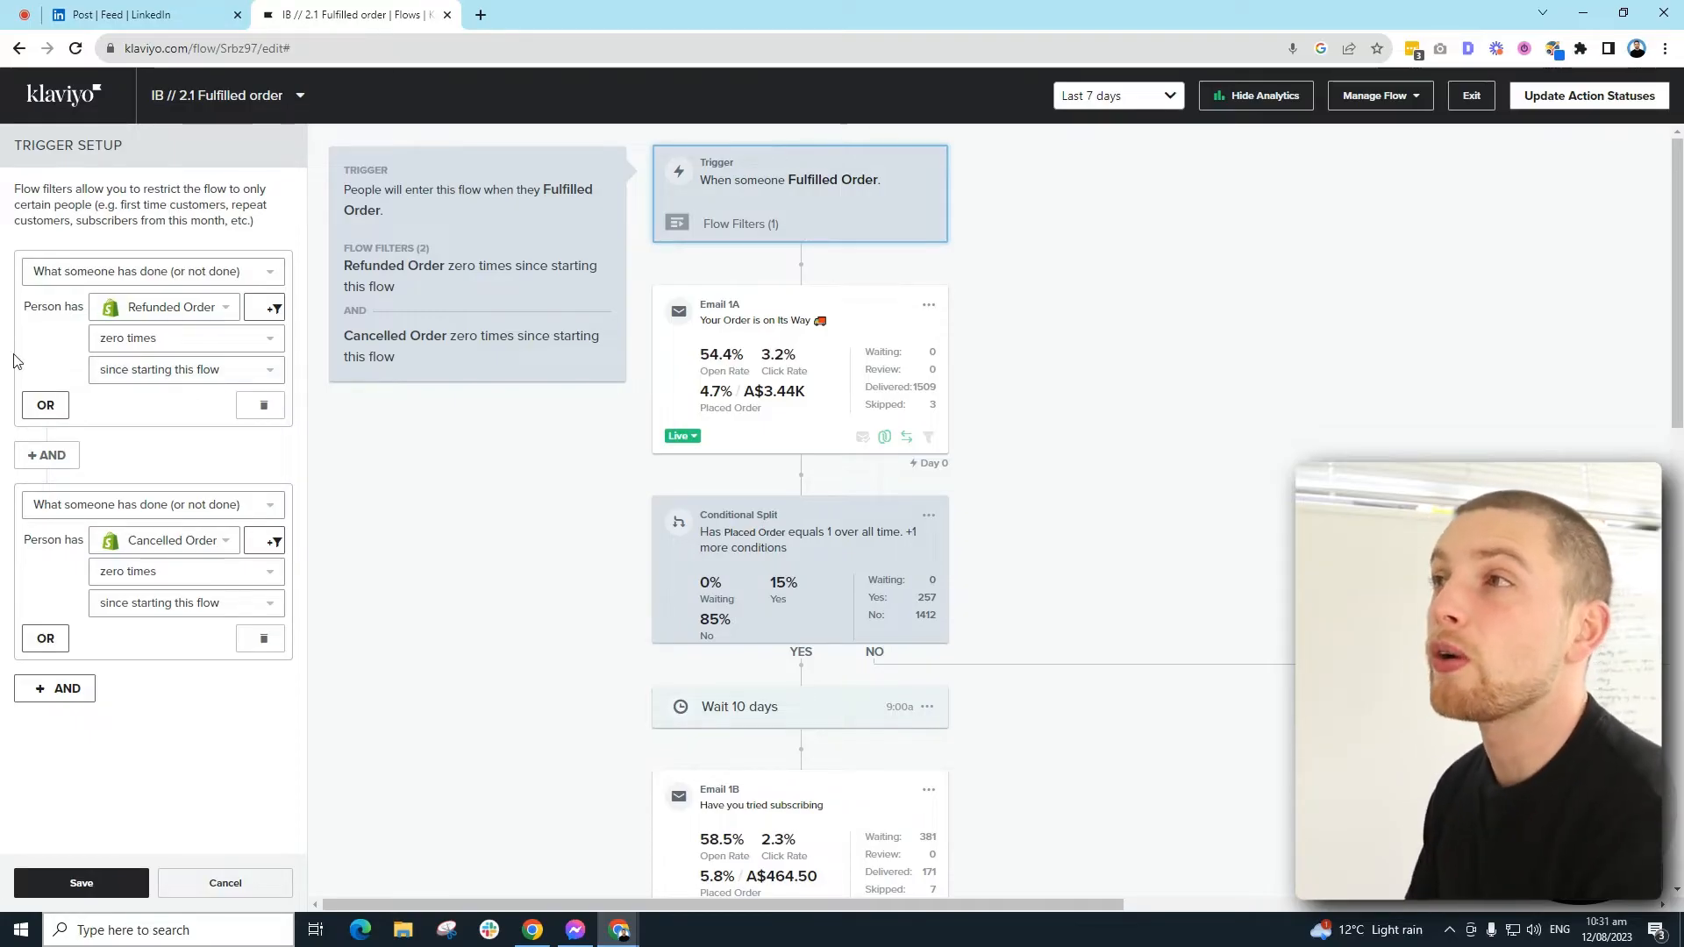
pyautogui.moveTo(198, 393)
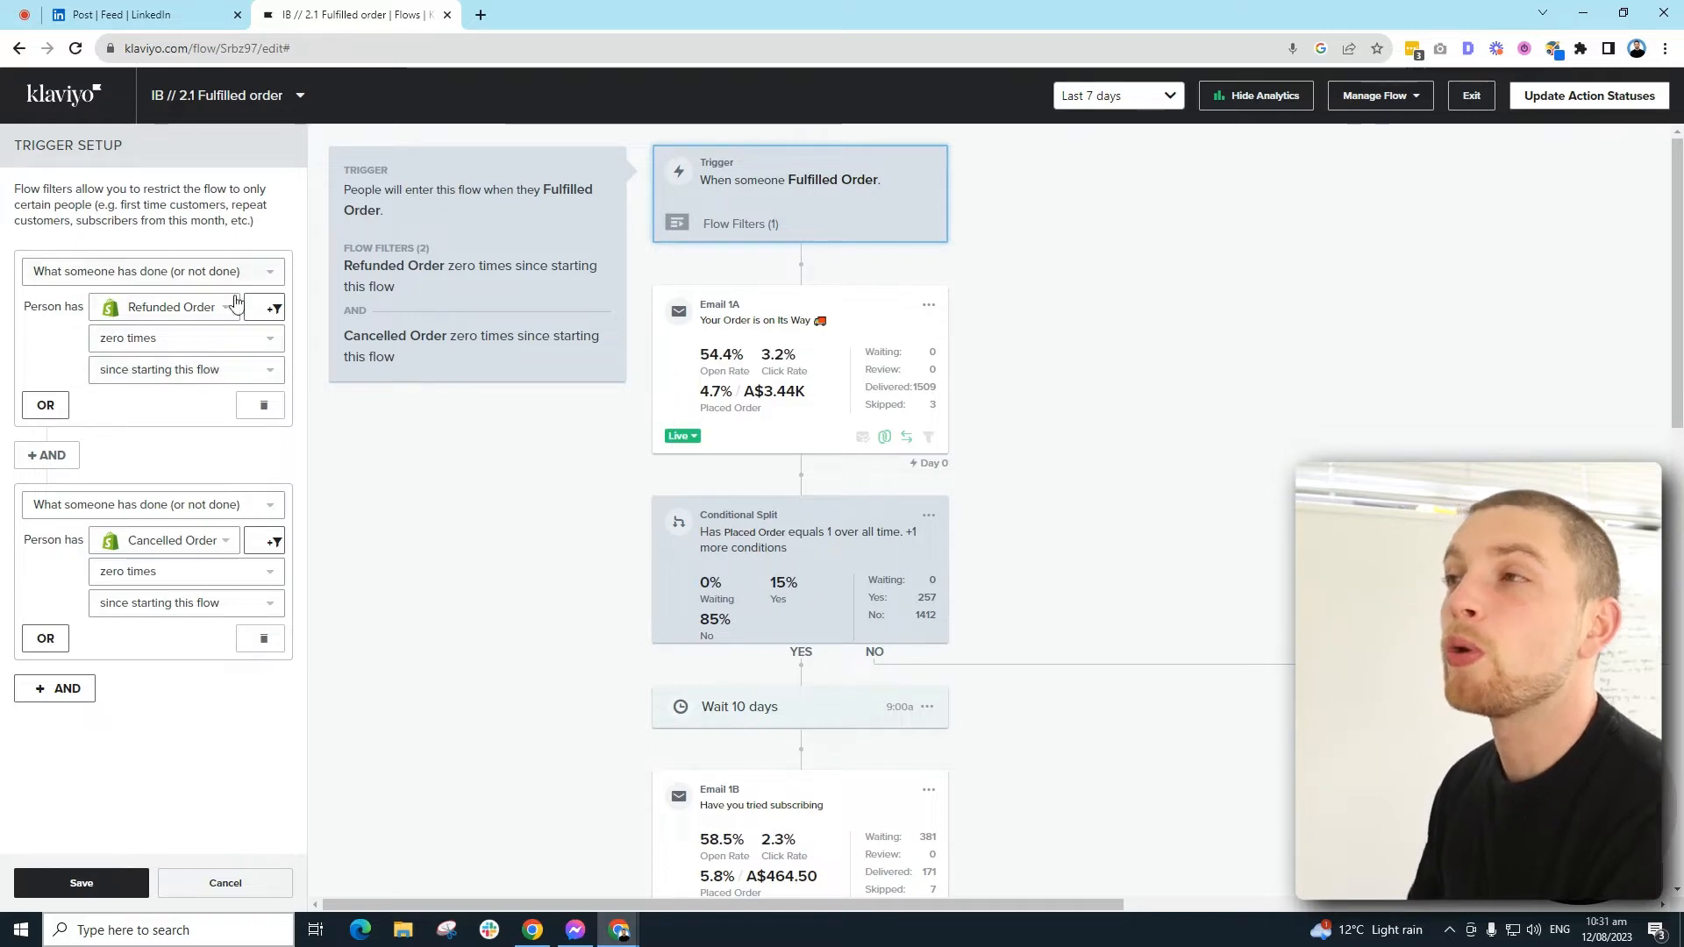
pyautogui.moveTo(218, 602)
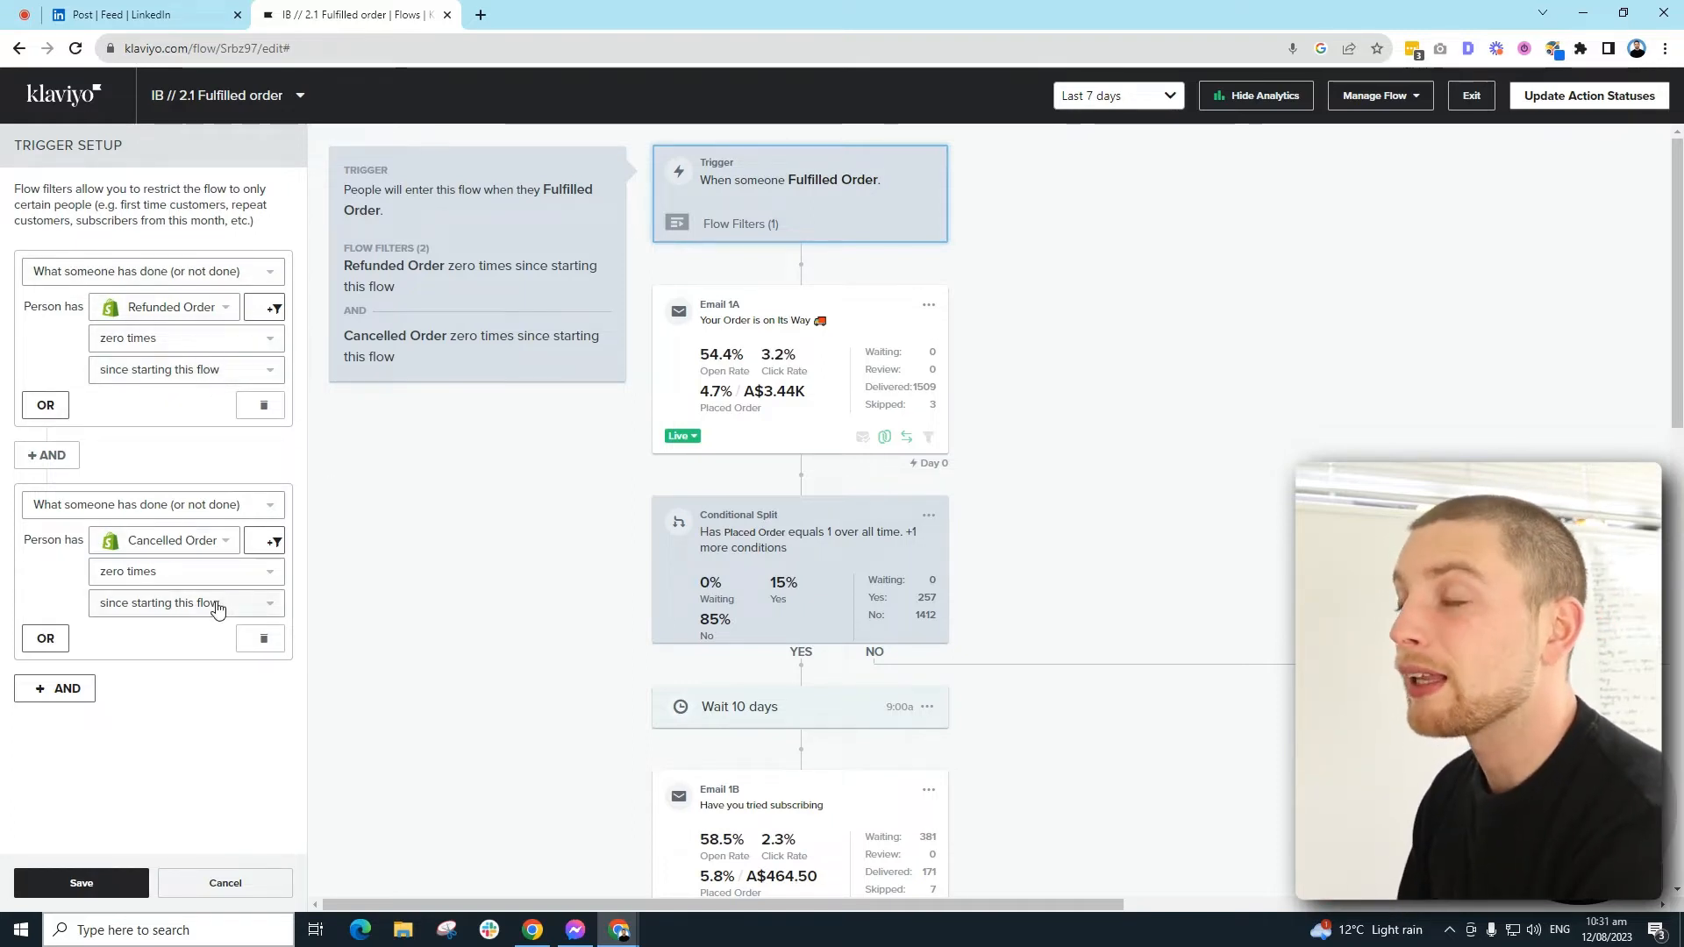
pyautogui.moveTo(310, 590)
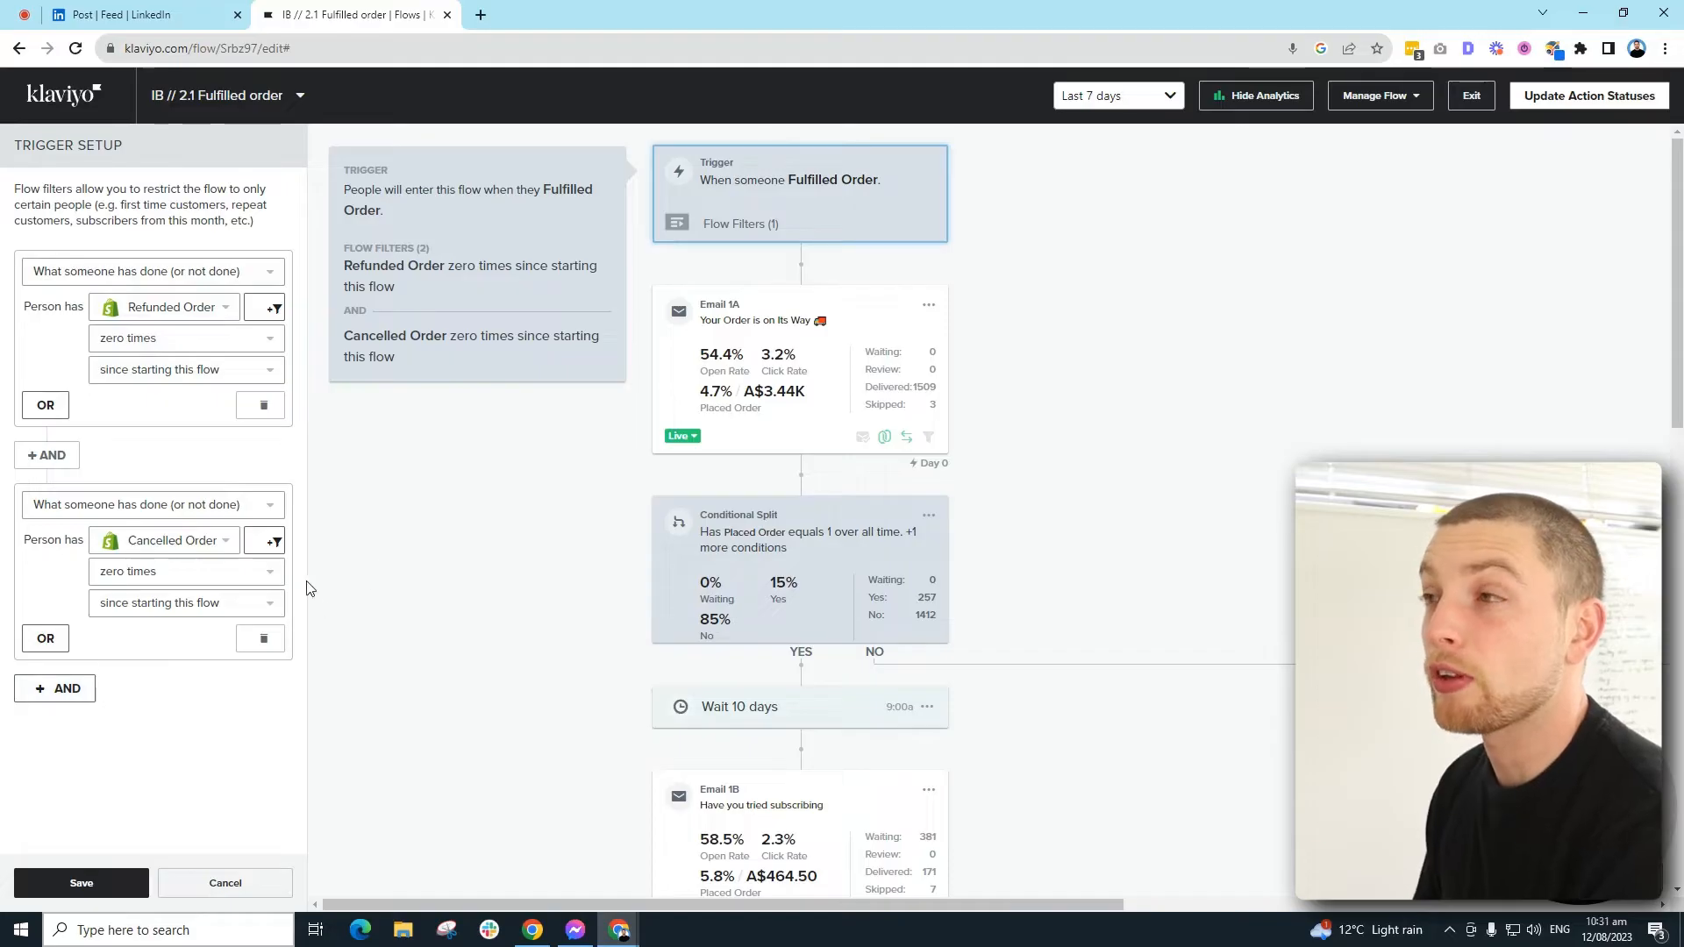
pyautogui.moveTo(362, 542)
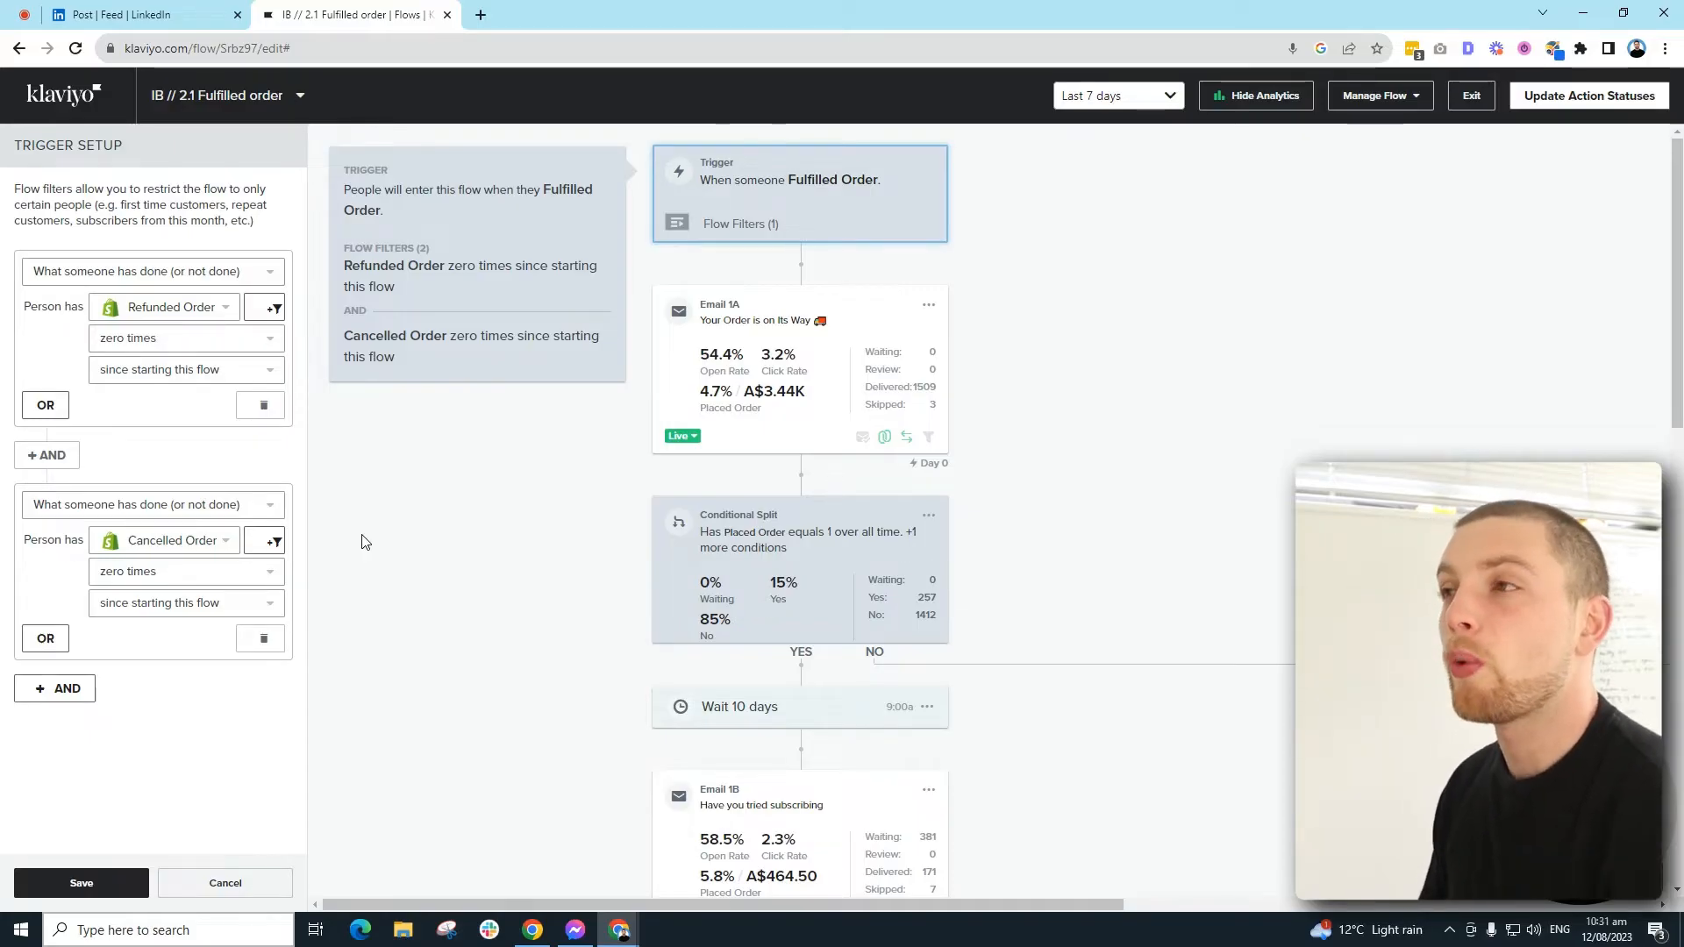
pyautogui.moveTo(237, 743)
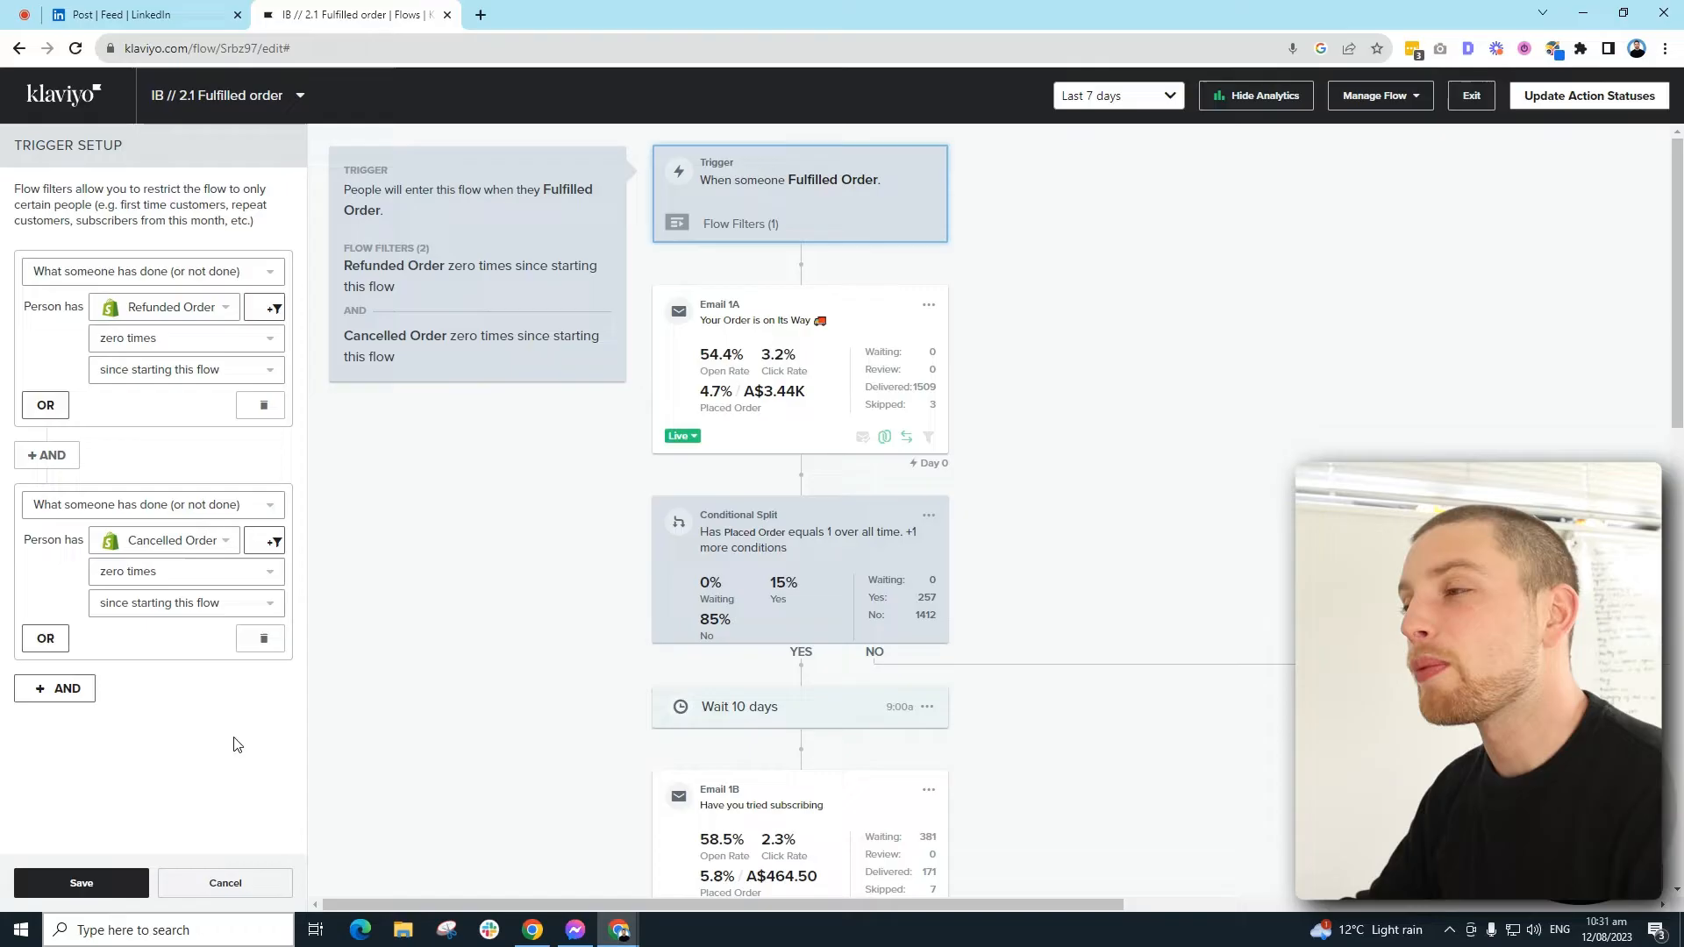
pyautogui.moveTo(137, 735)
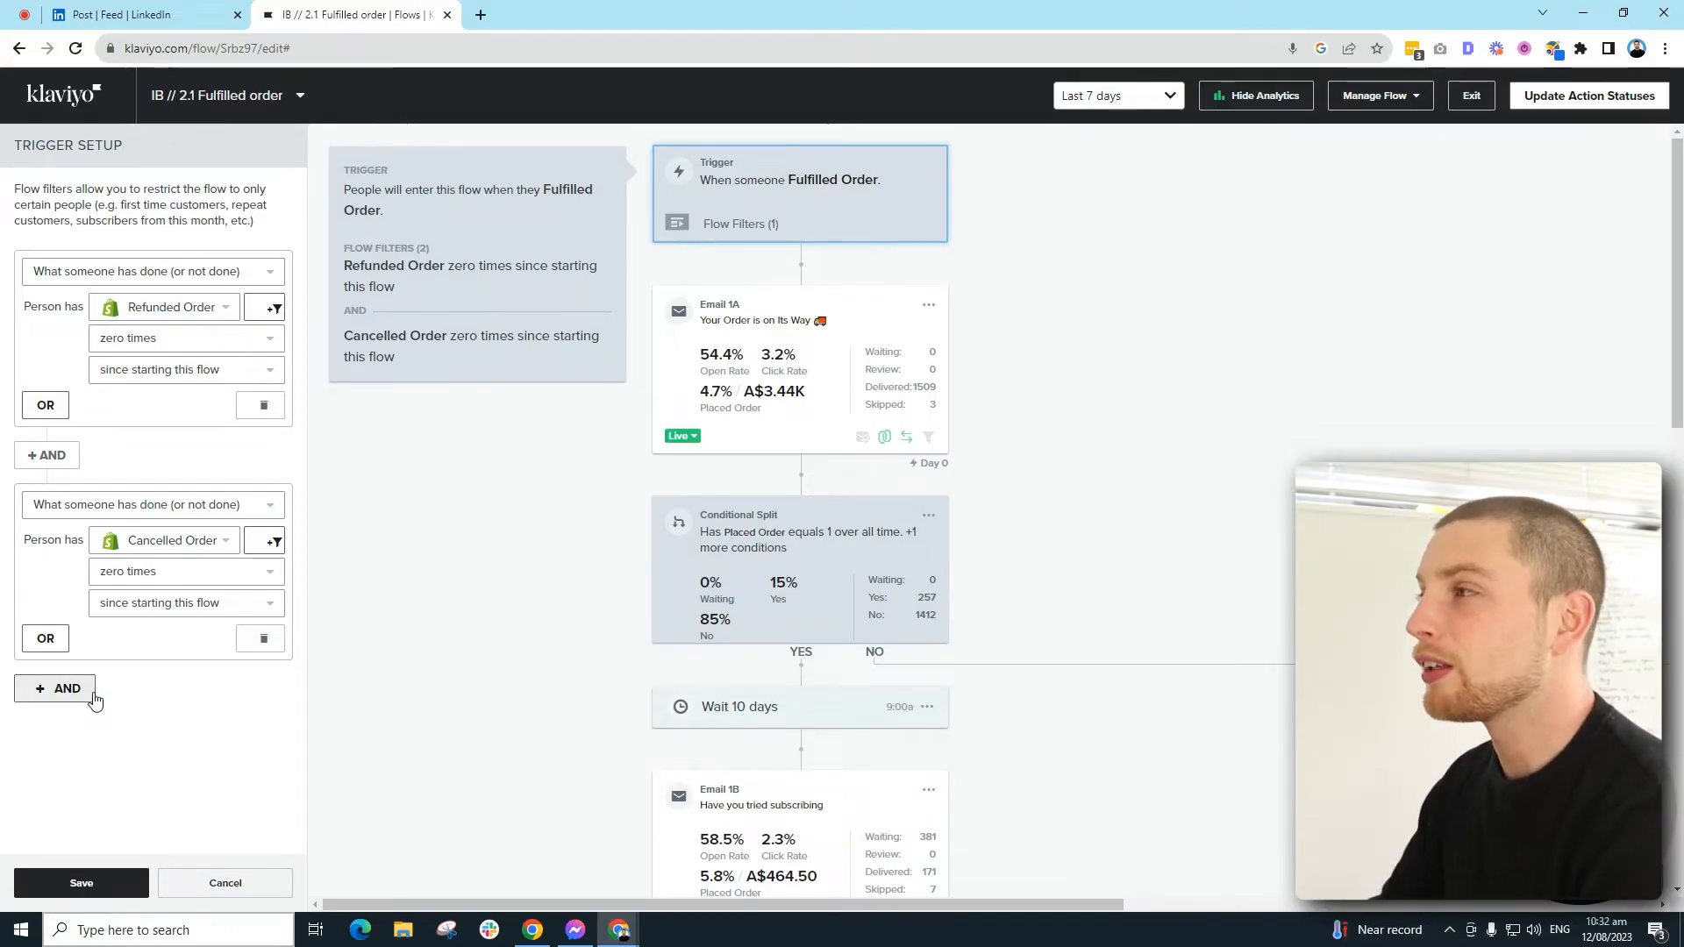
pyautogui.moveTo(124, 703)
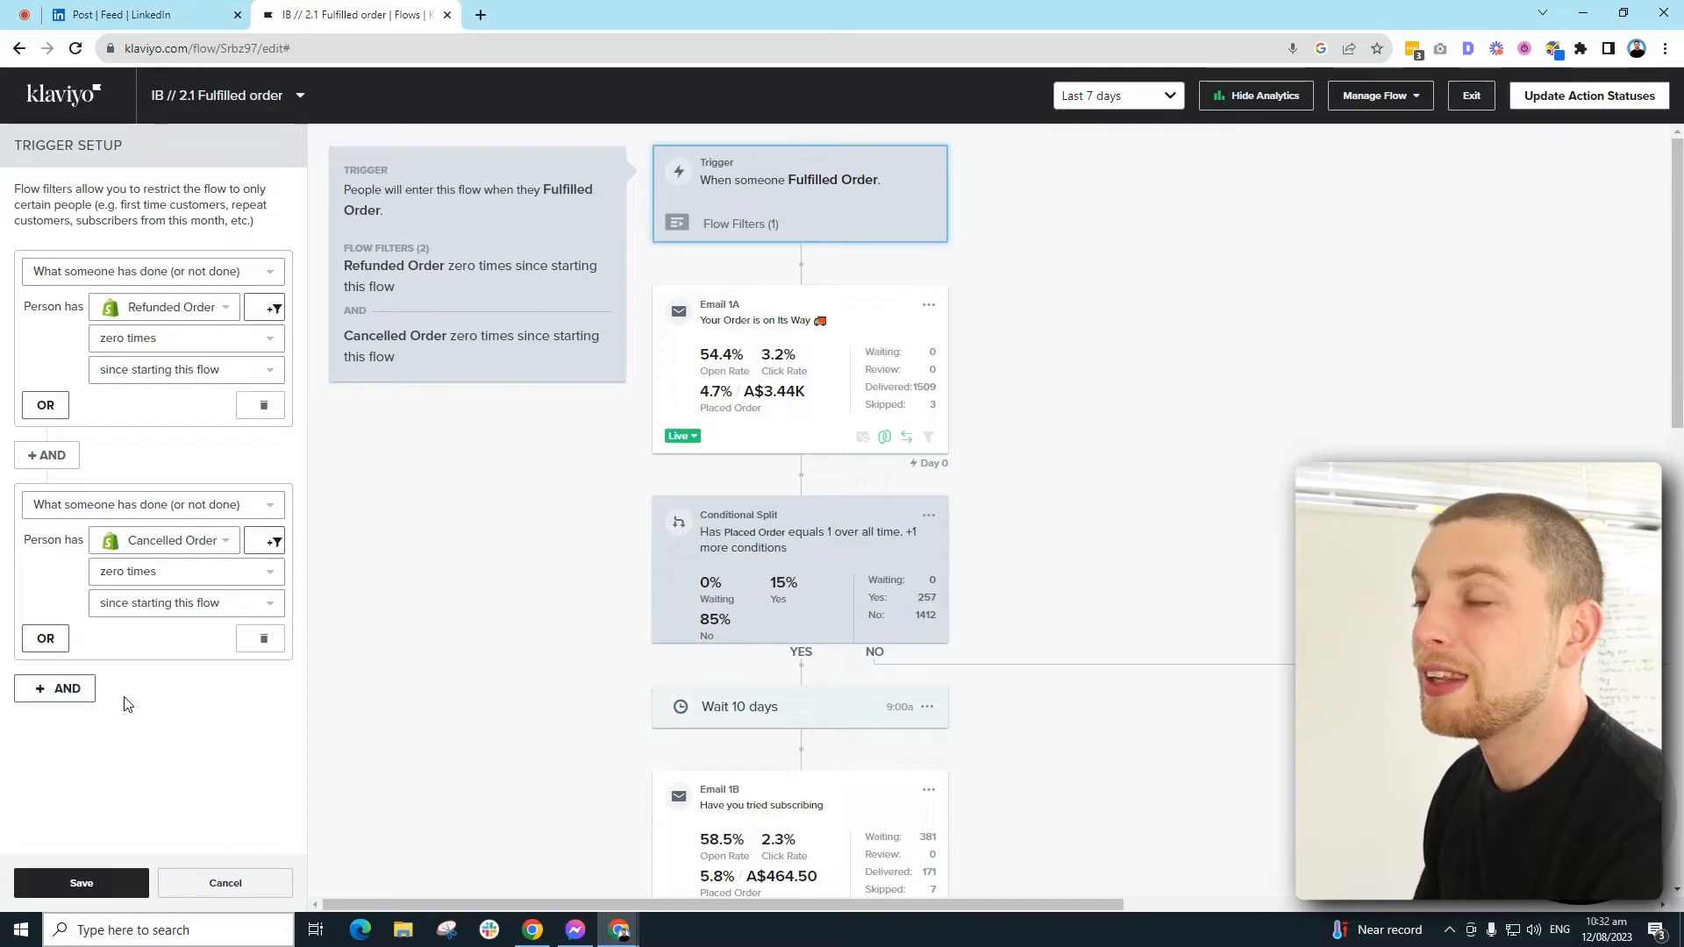
pyautogui.moveTo(117, 698)
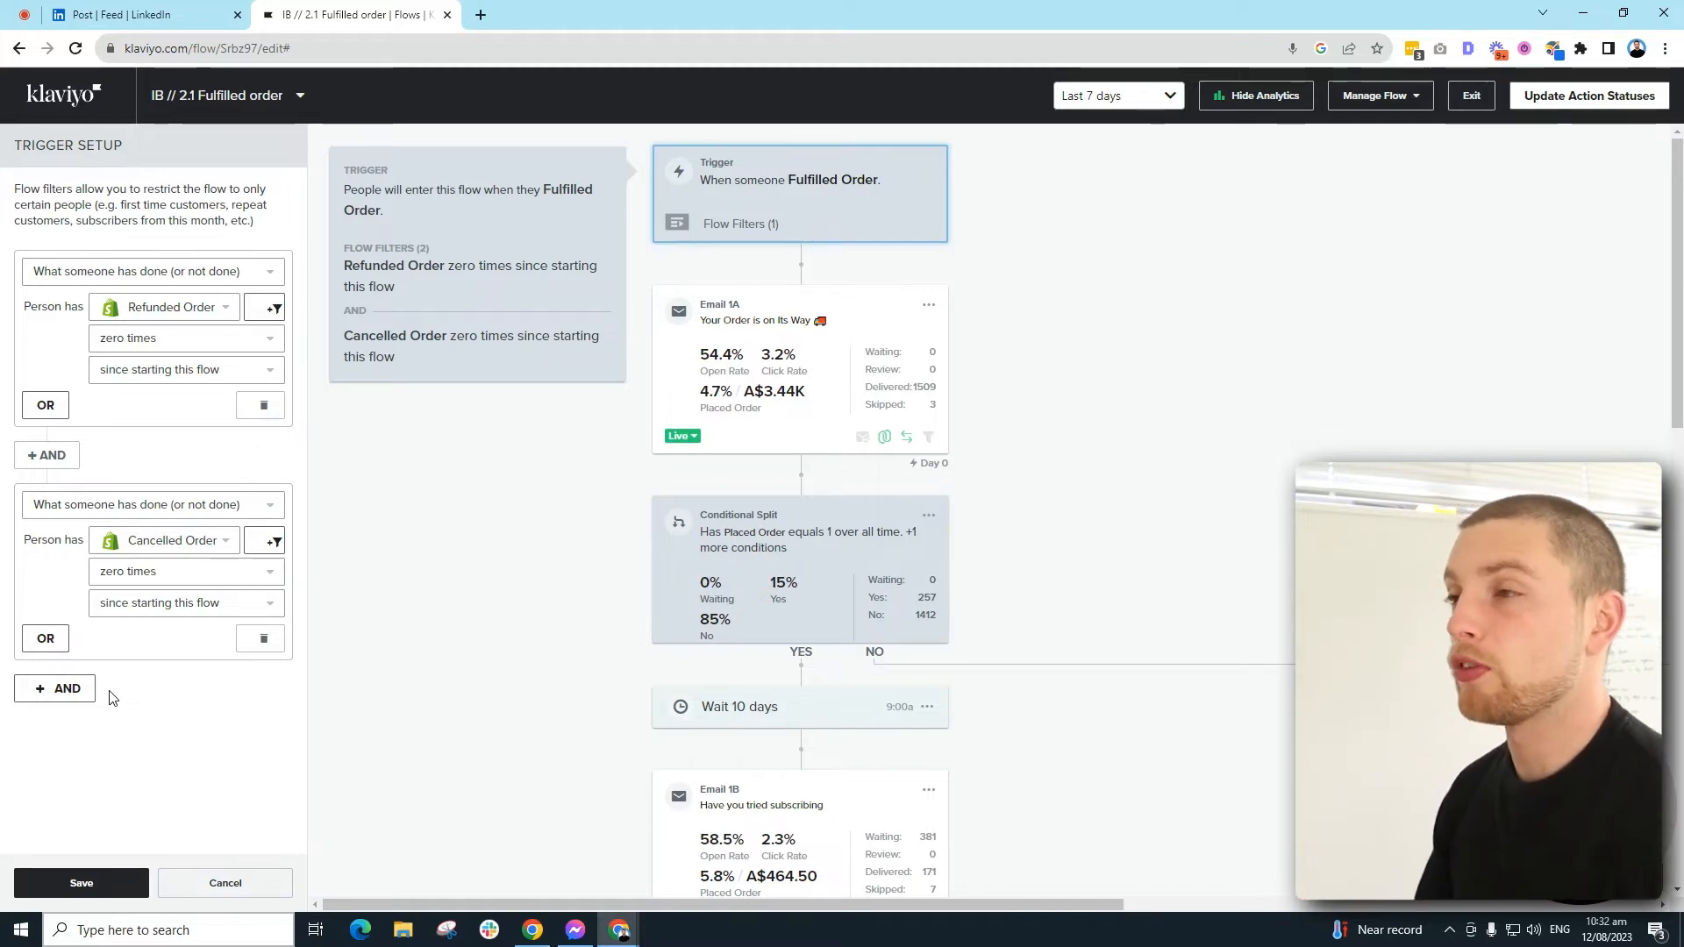
pyautogui.scroll(-3)
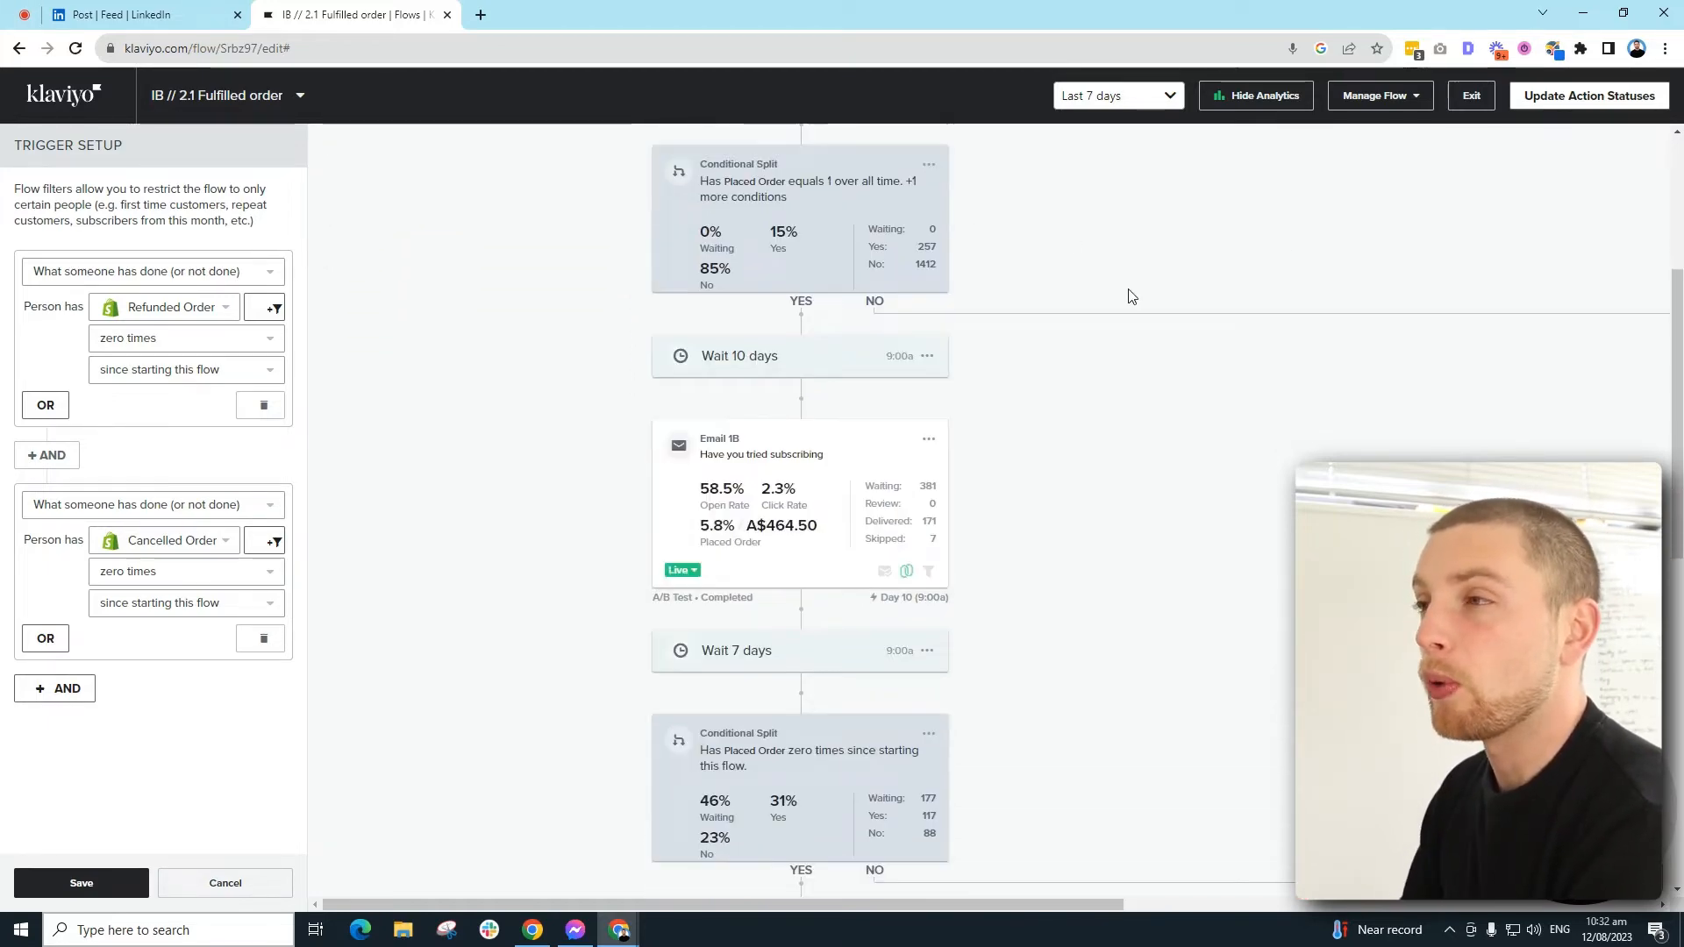
pyautogui.scroll(-3)
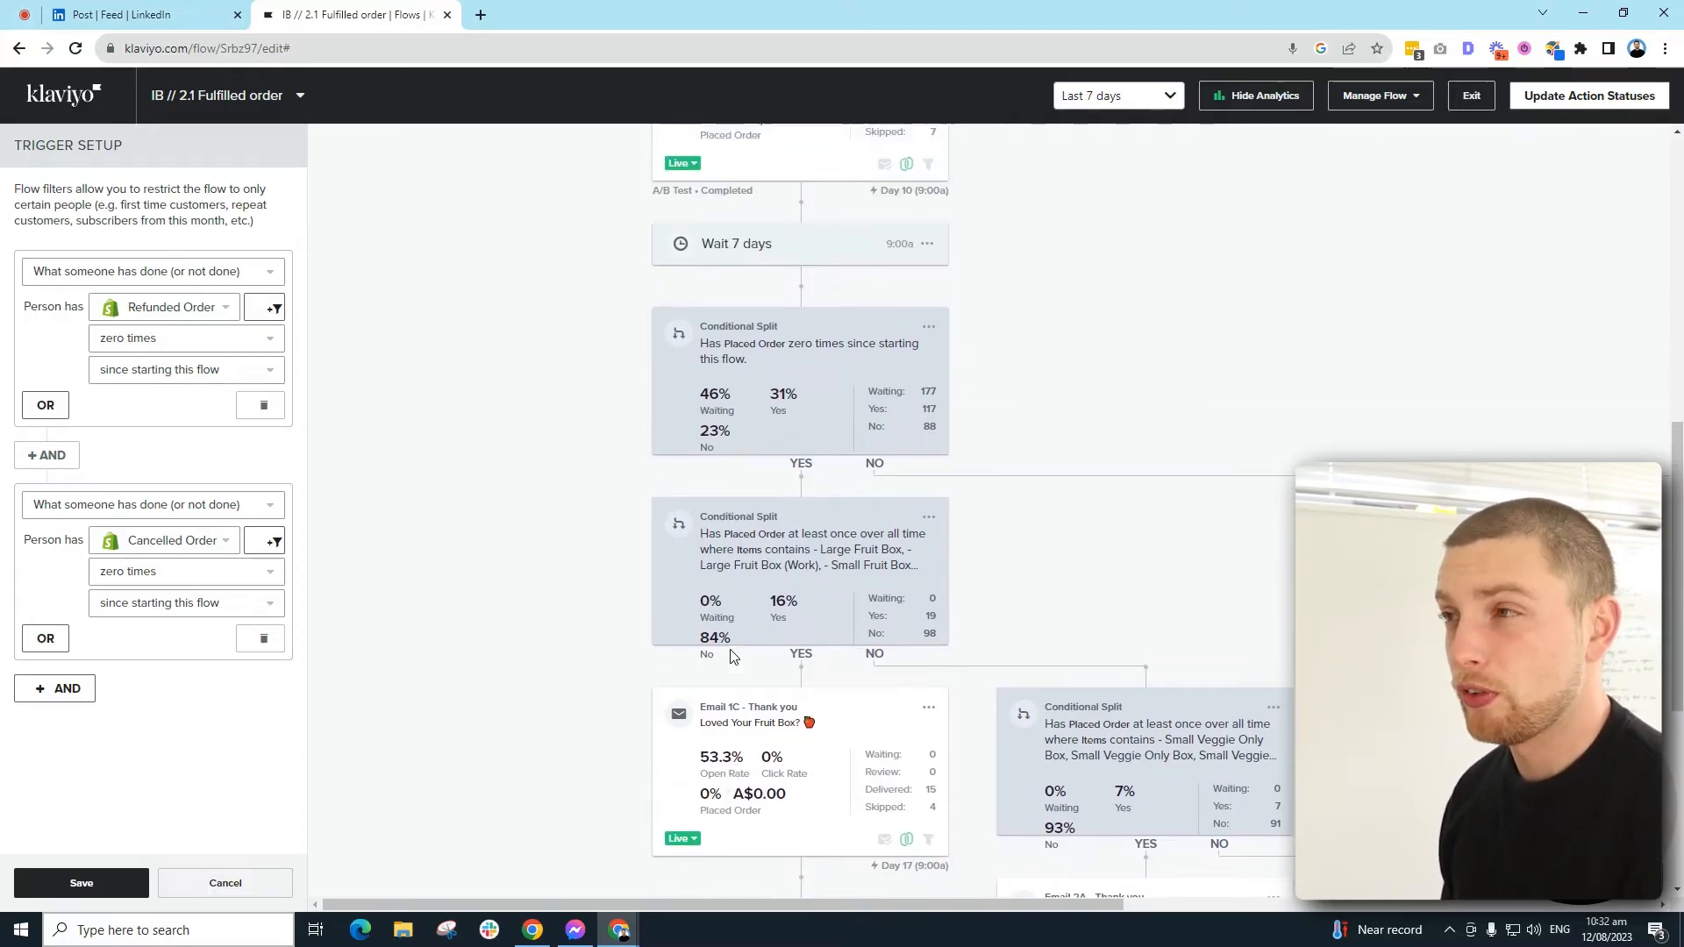
pyautogui.scroll(3)
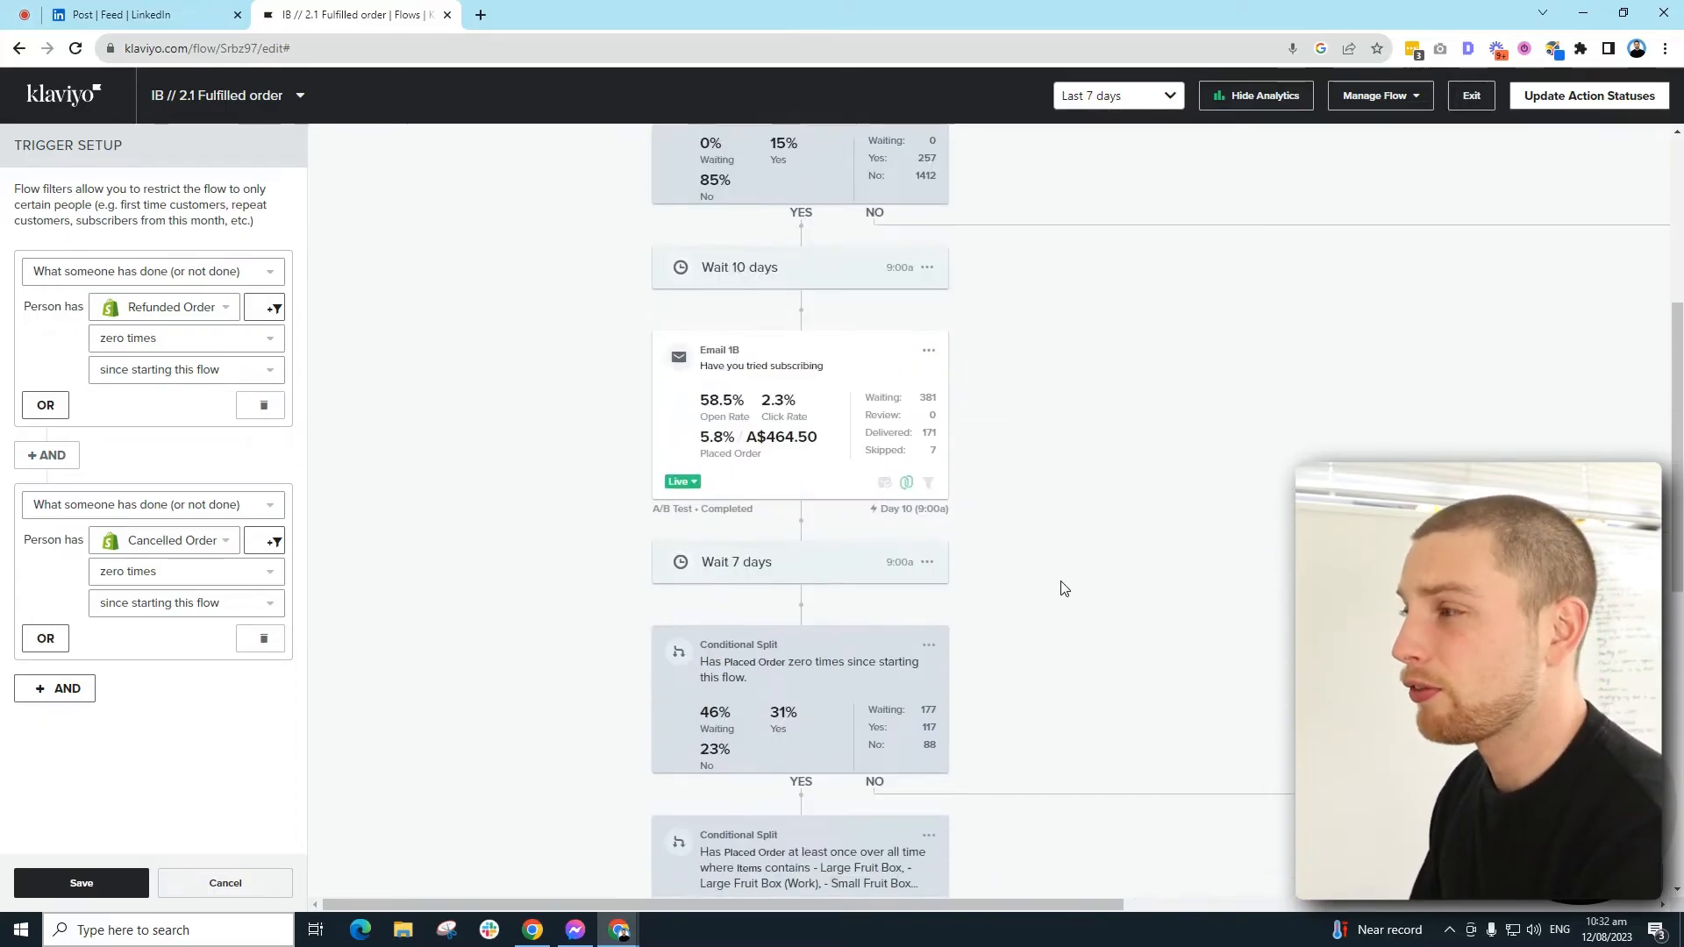
pyautogui.scroll(3)
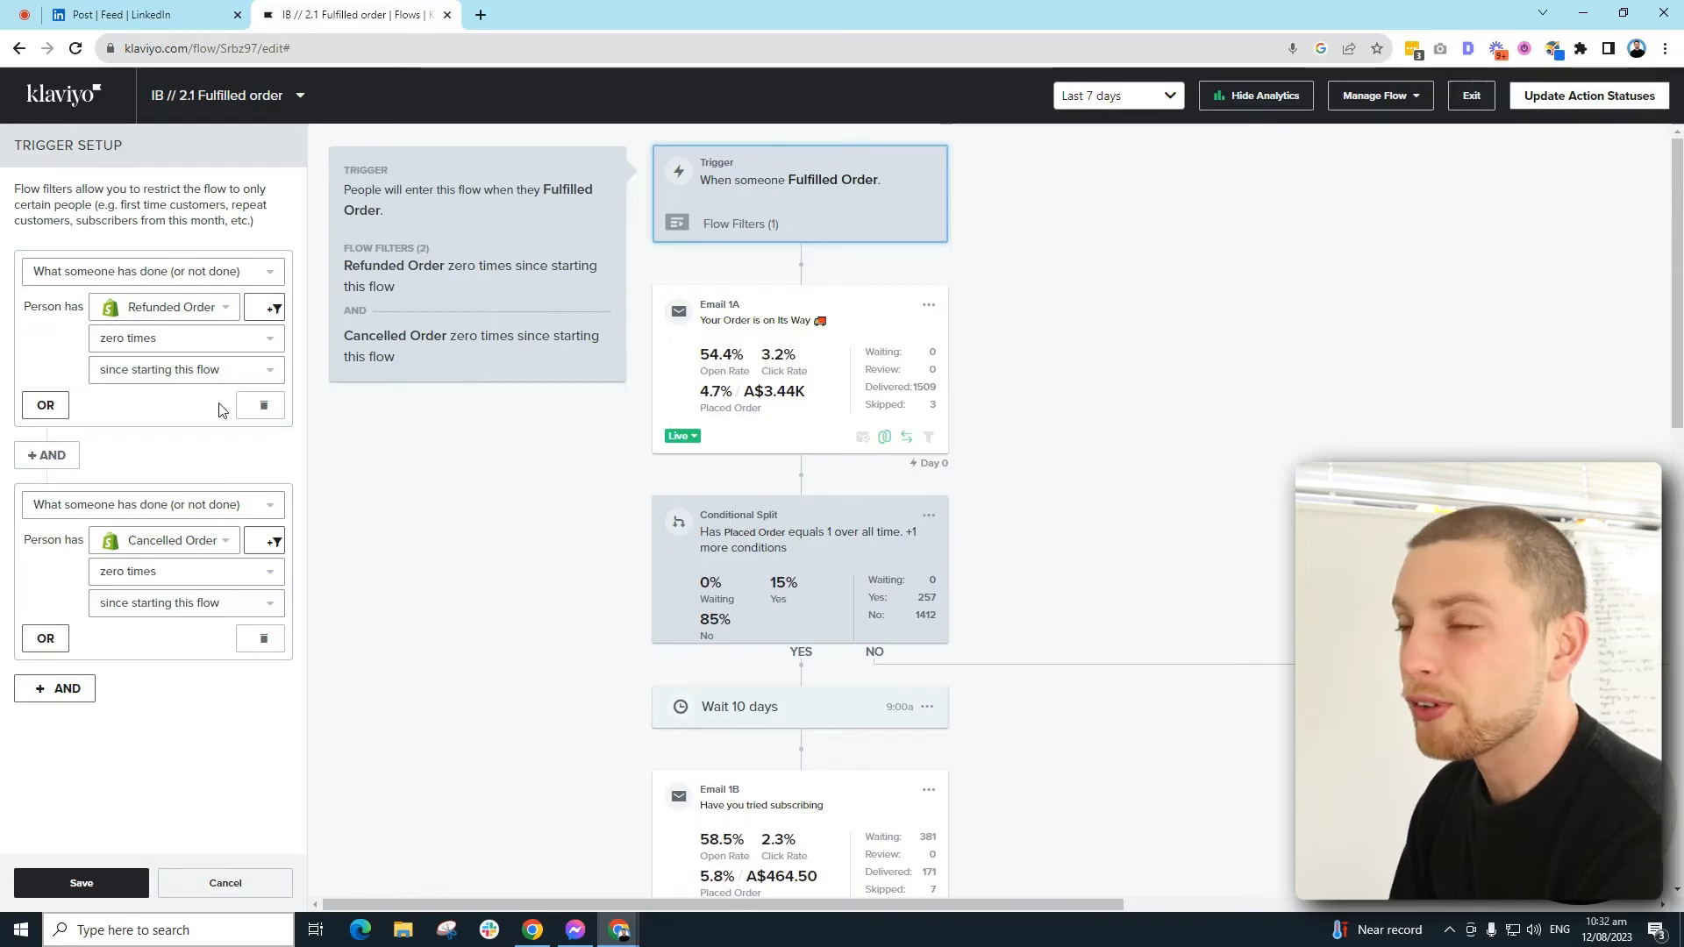
pyautogui.moveTo(79, 339)
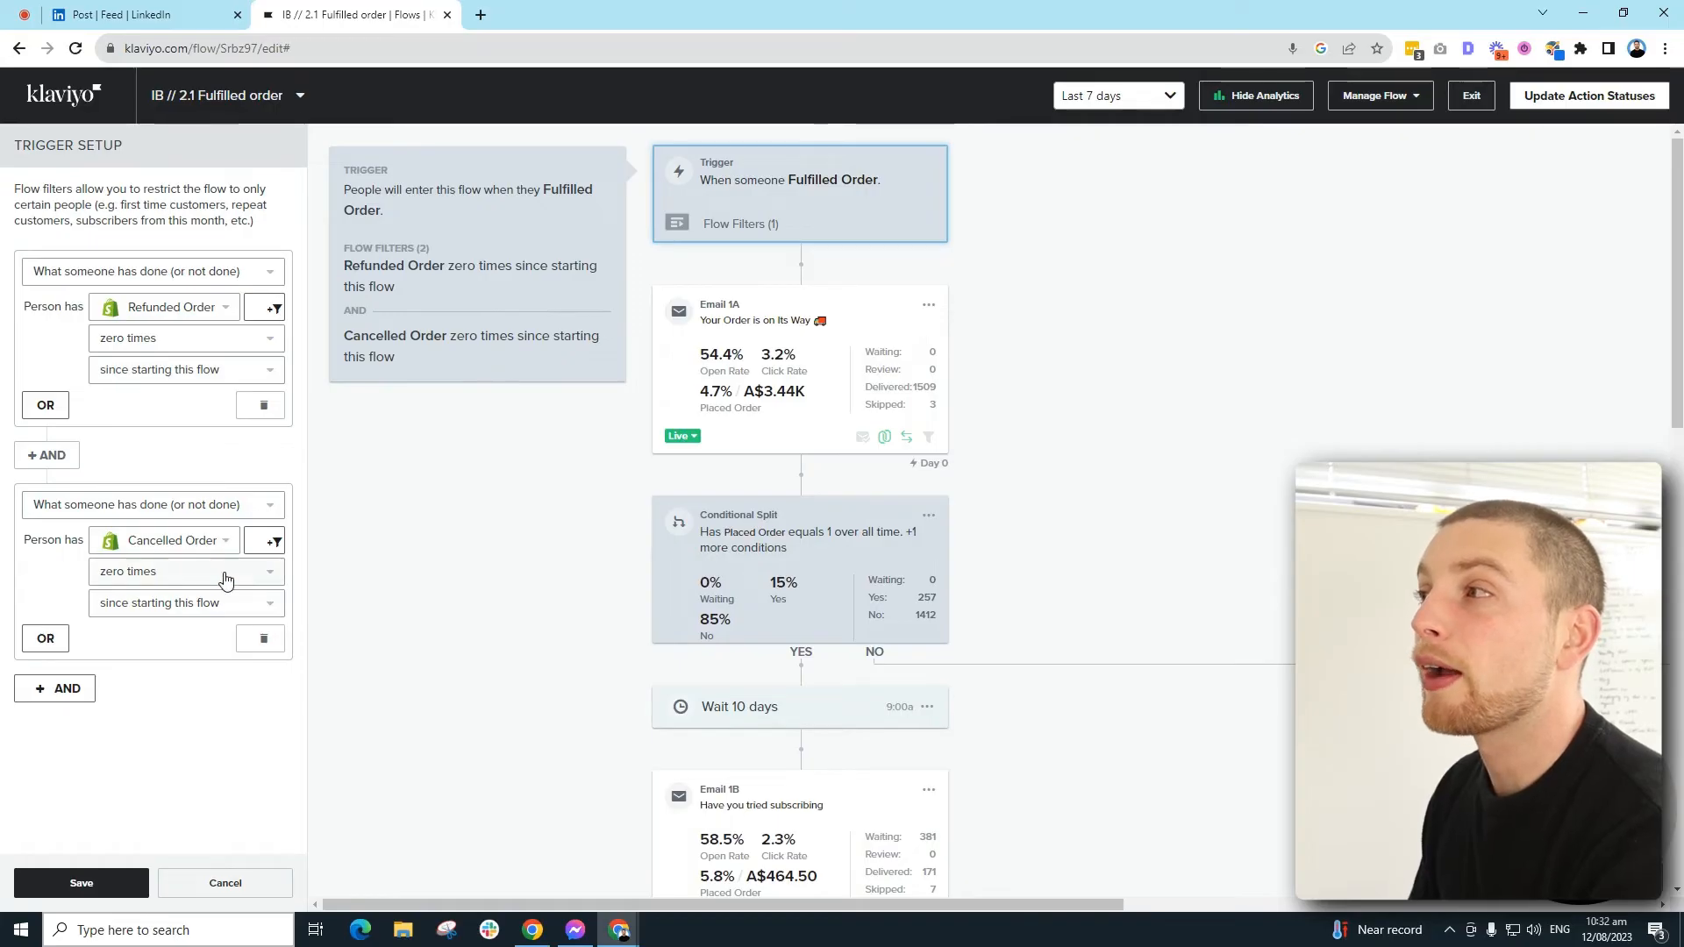
pyautogui.moveTo(634, 195)
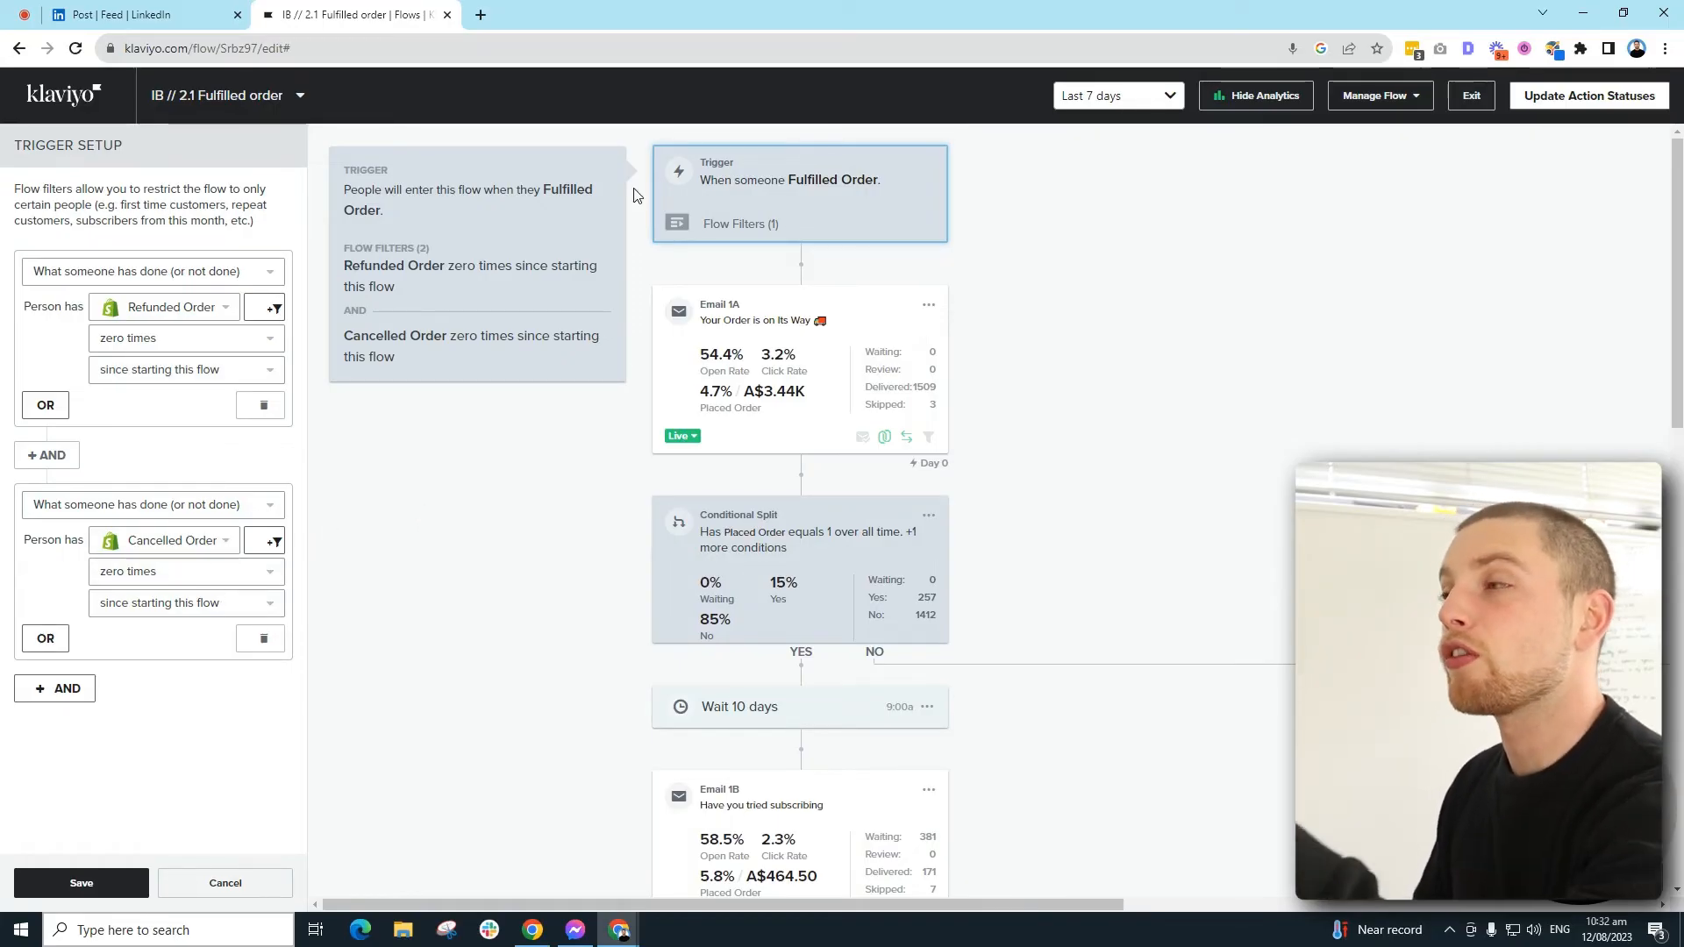
pyautogui.moveTo(527, 826)
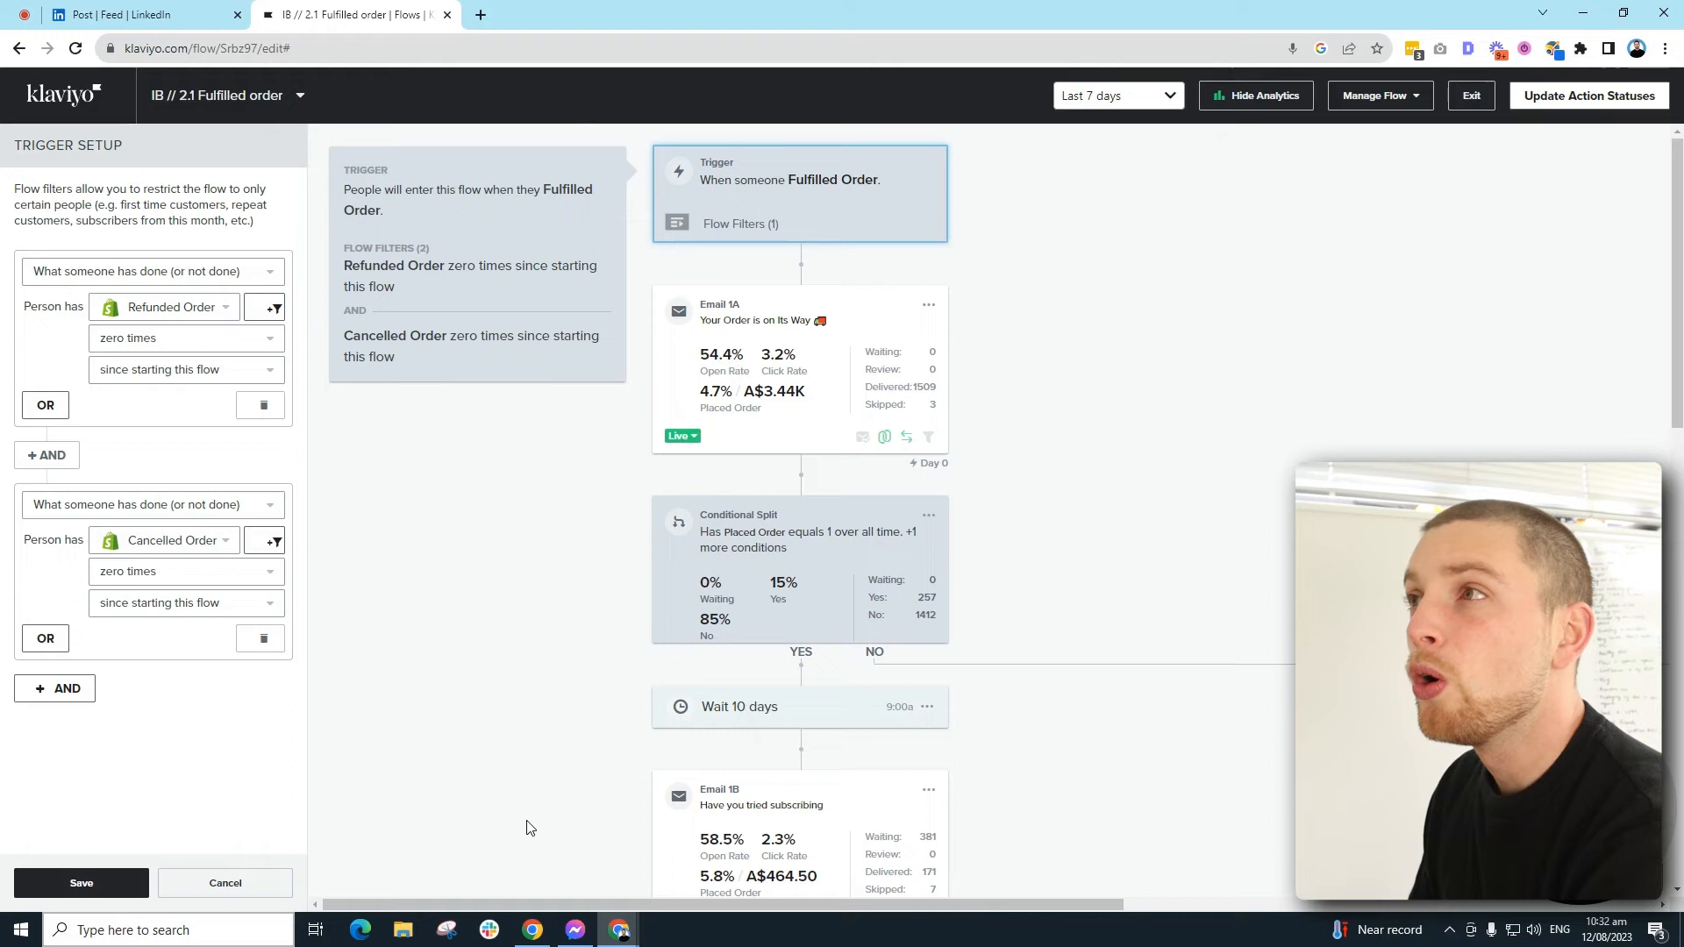
pyautogui.moveTo(384, 610)
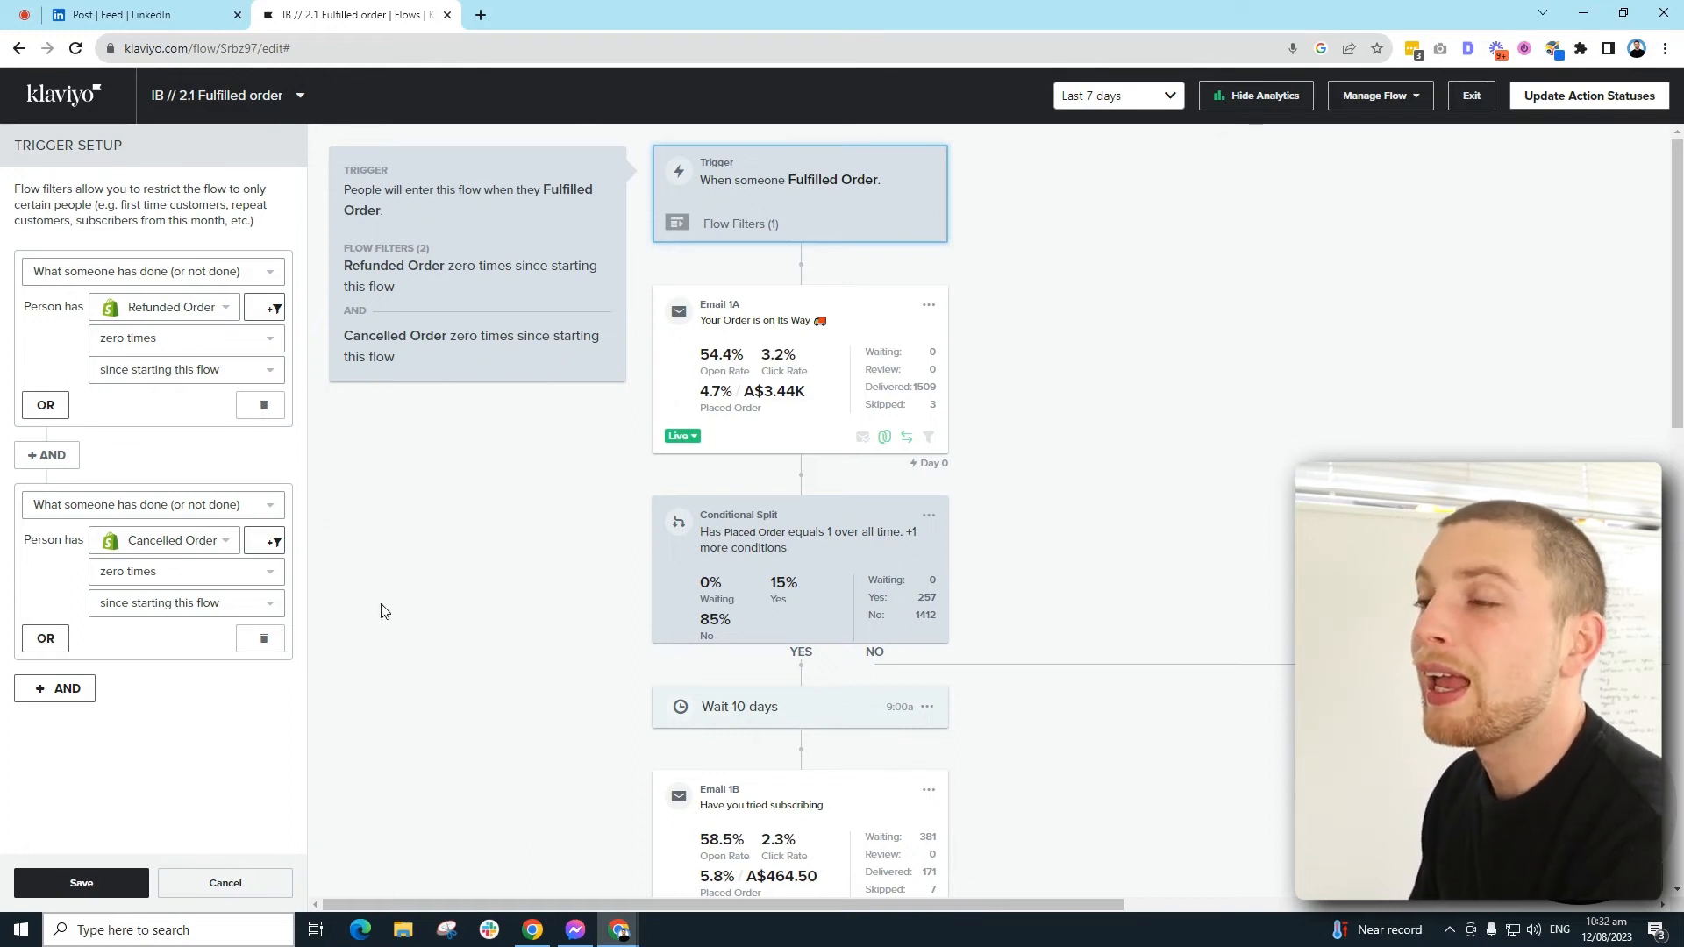
pyautogui.moveTo(375, 610)
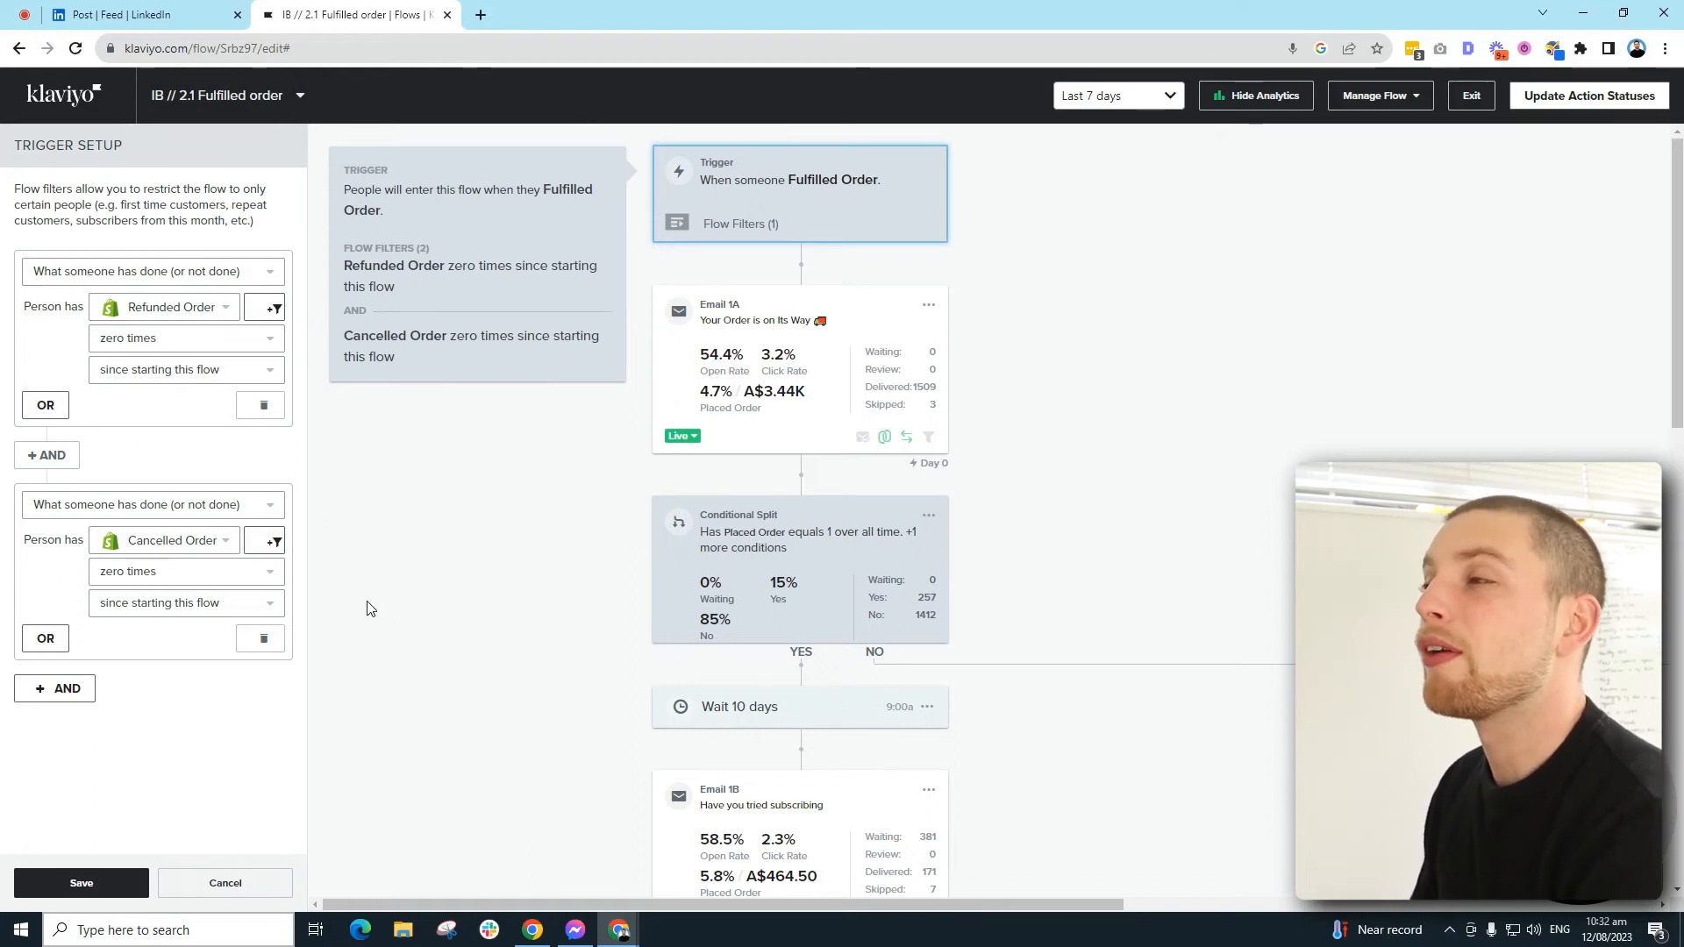